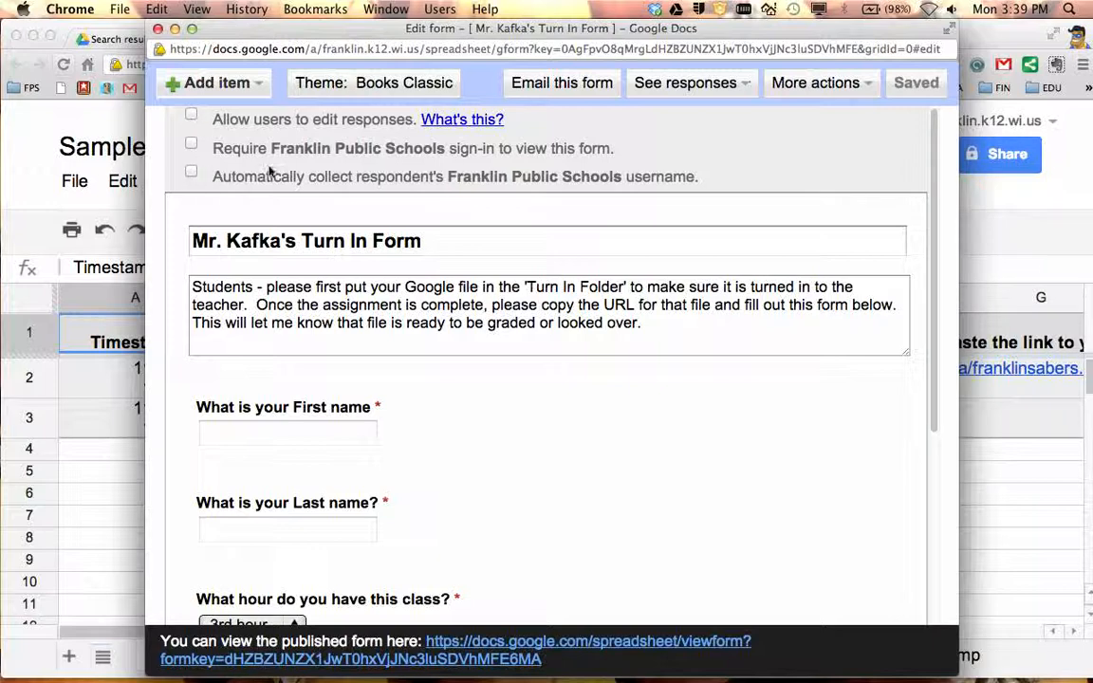
pyautogui.moveTo(452, 256)
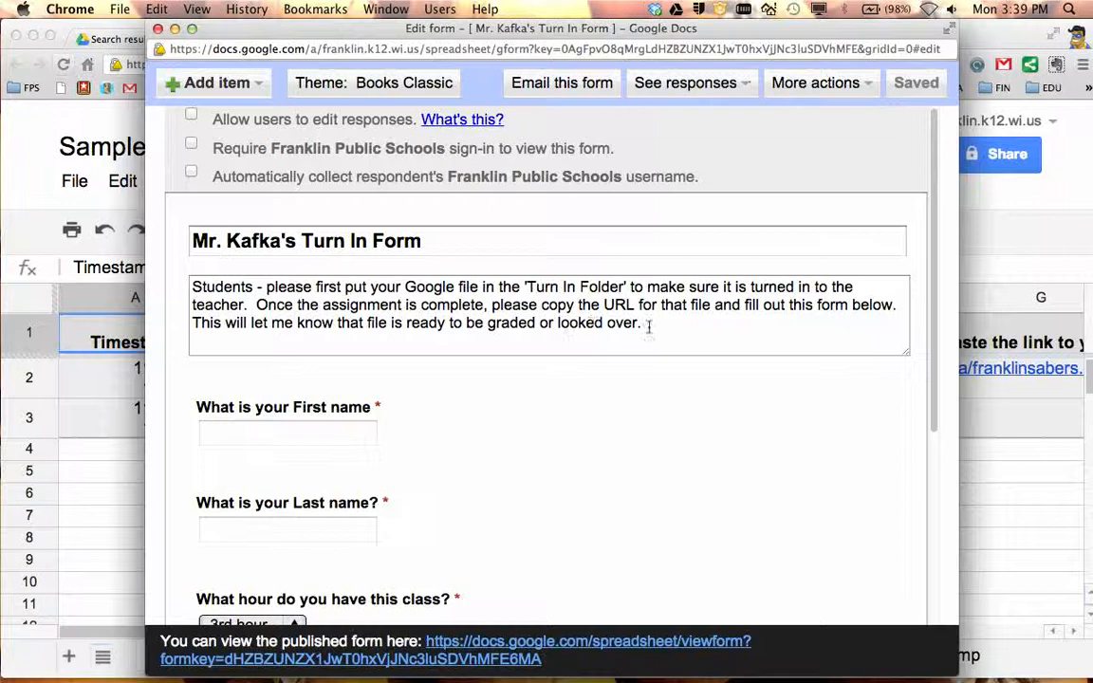
# Review the First name and class hour questions, previewing the class hour choices
pyautogui.scroll(-3)
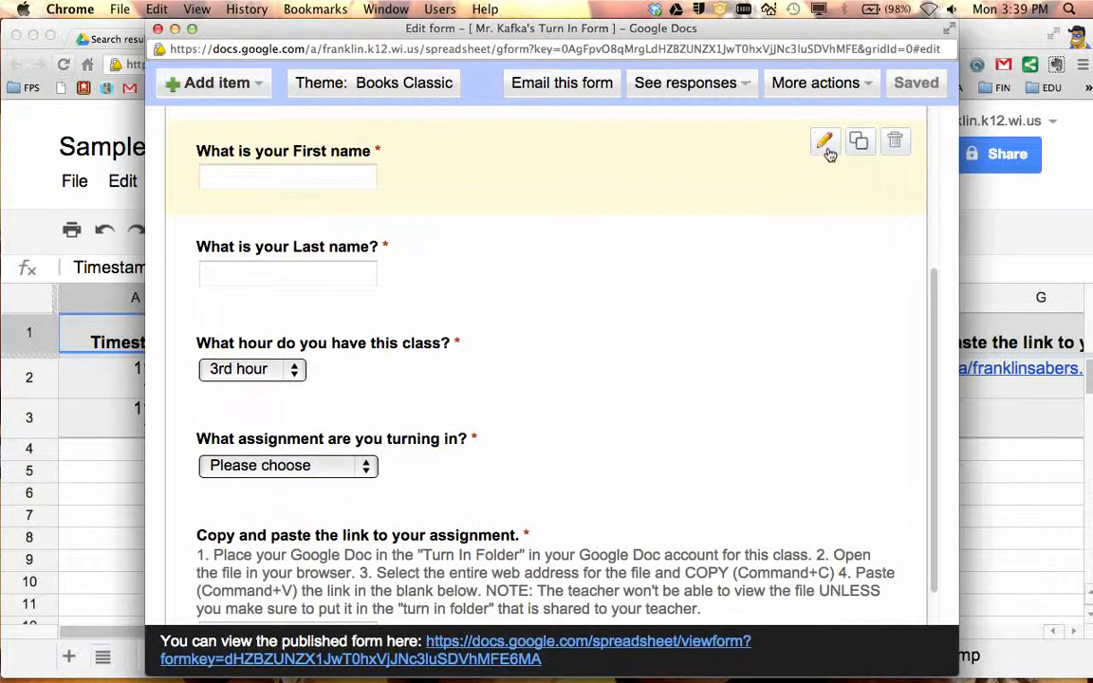
pyautogui.click(823, 140)
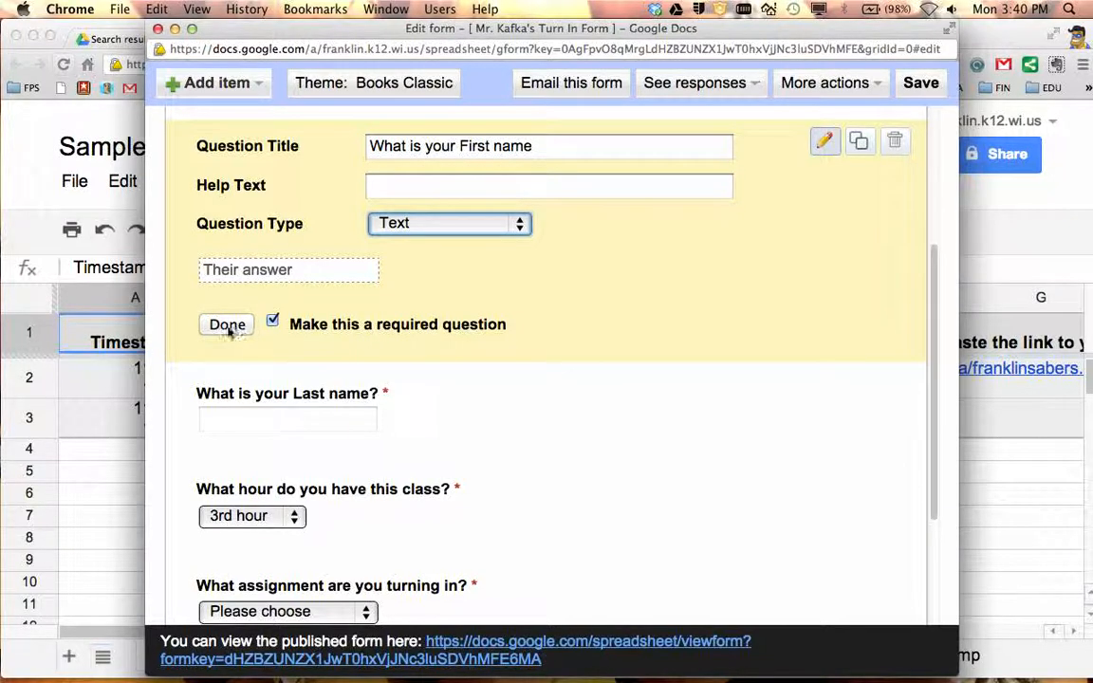
pyautogui.click(225, 324)
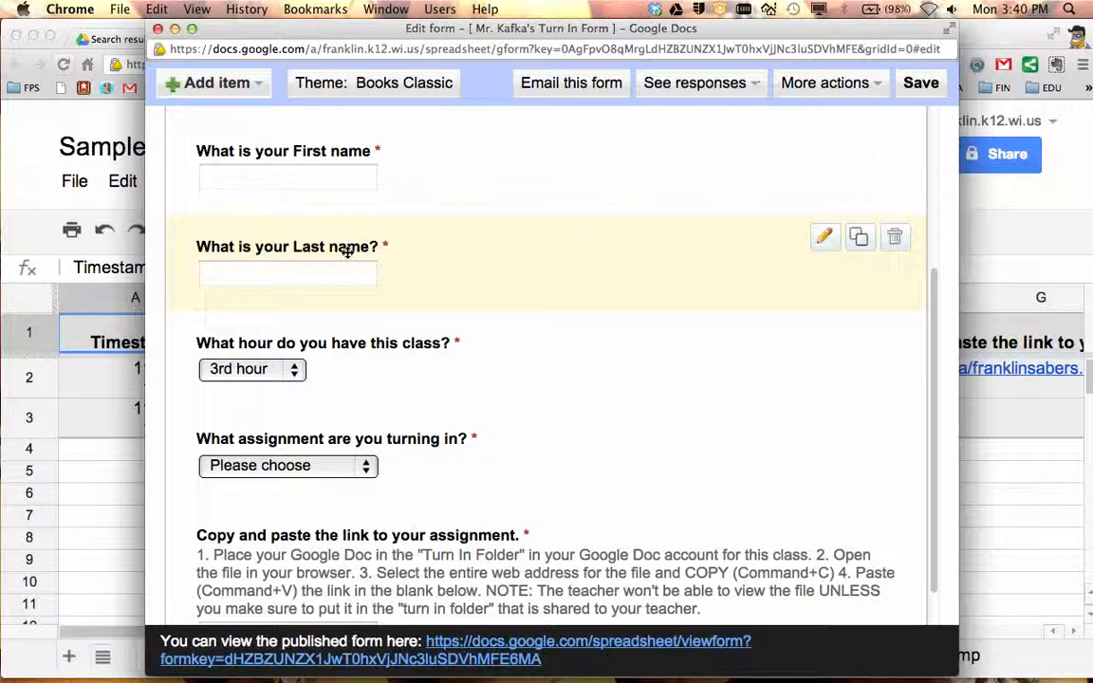
pyautogui.moveTo(393, 265)
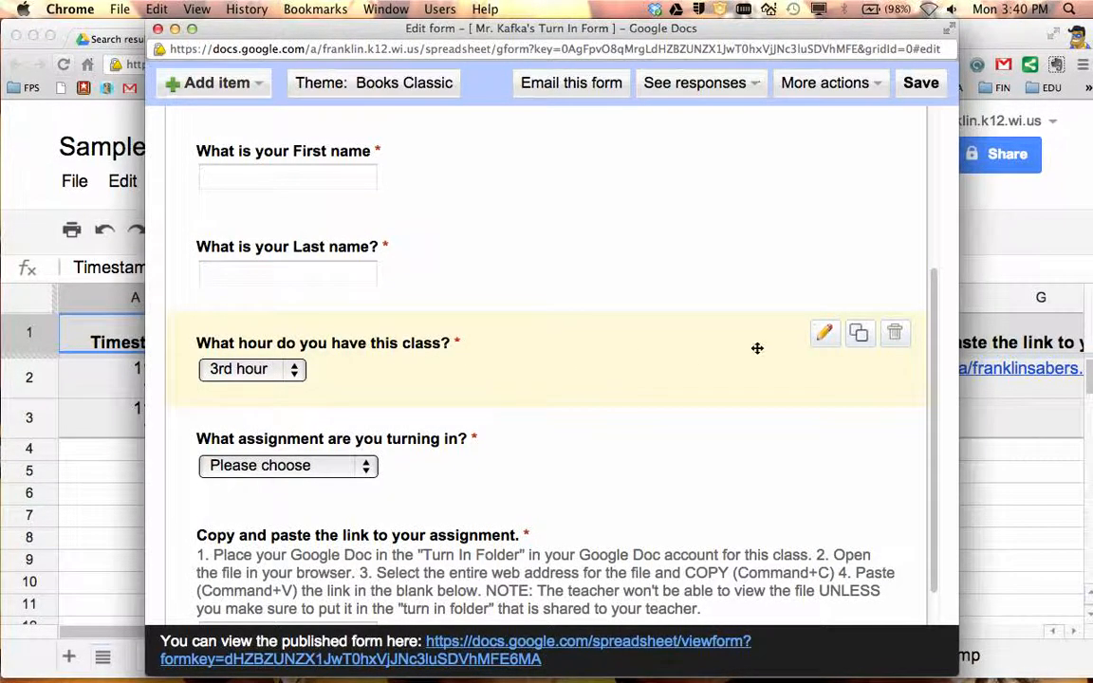
pyautogui.click(823, 334)
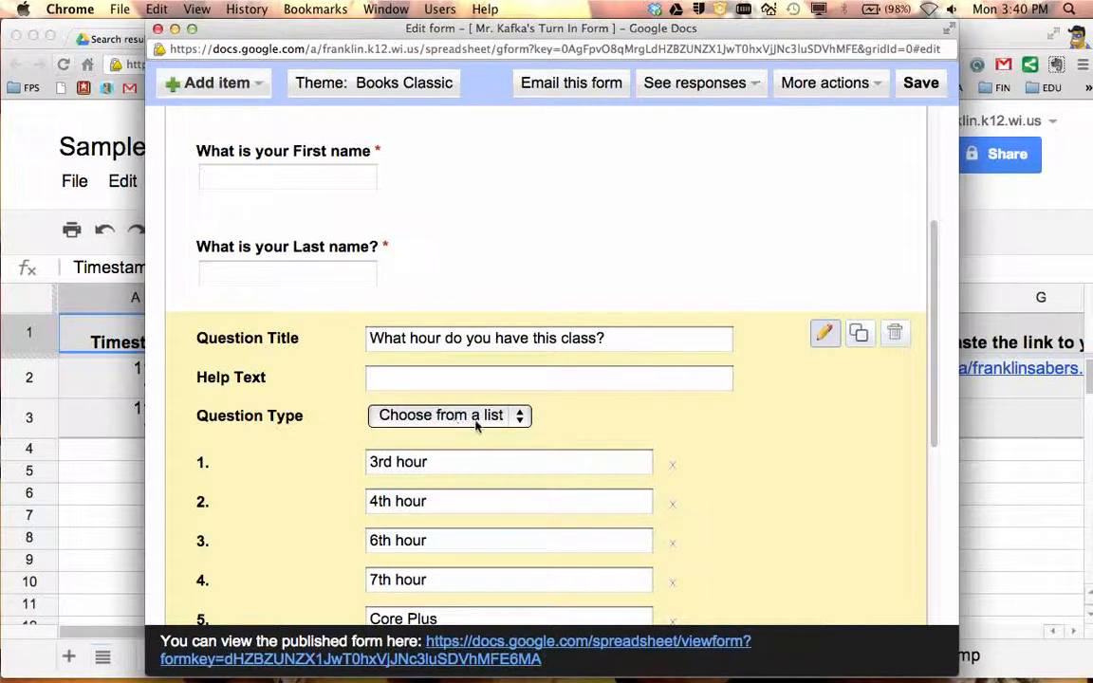
pyautogui.moveTo(805, 380)
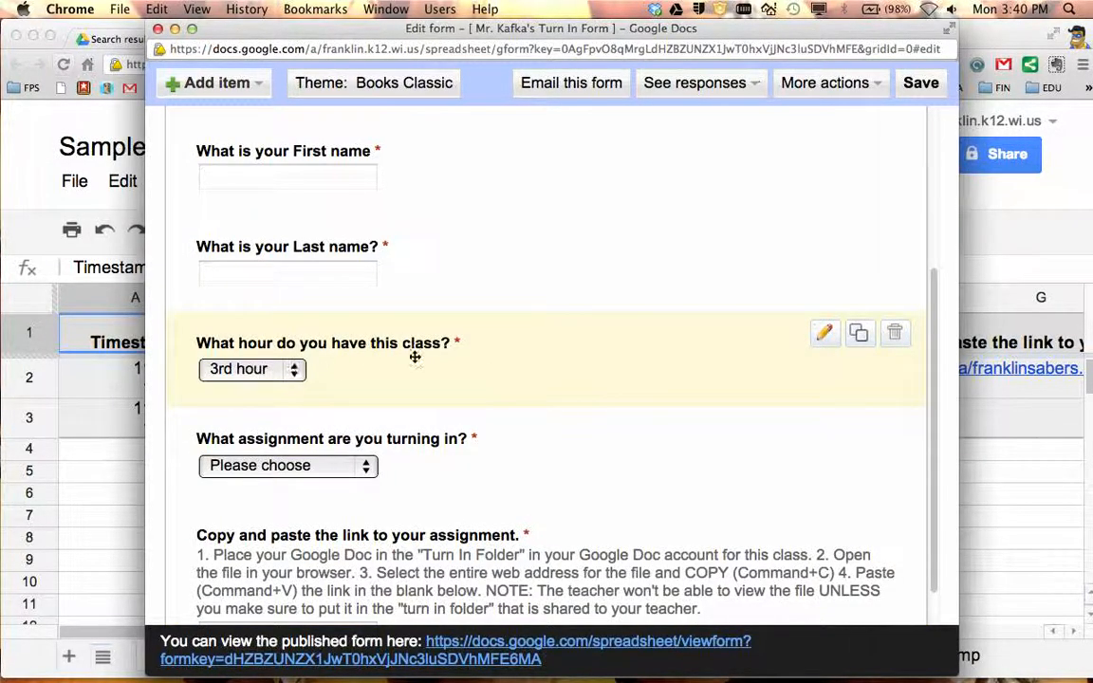
pyautogui.click(251, 369)
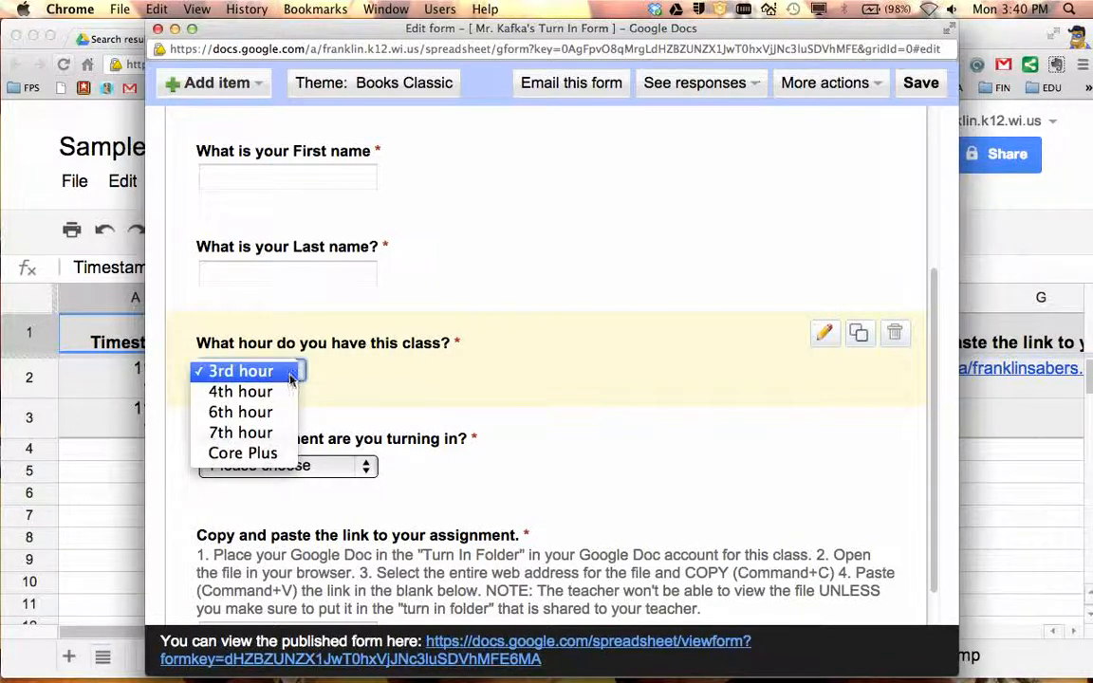
pyautogui.moveTo(243, 451)
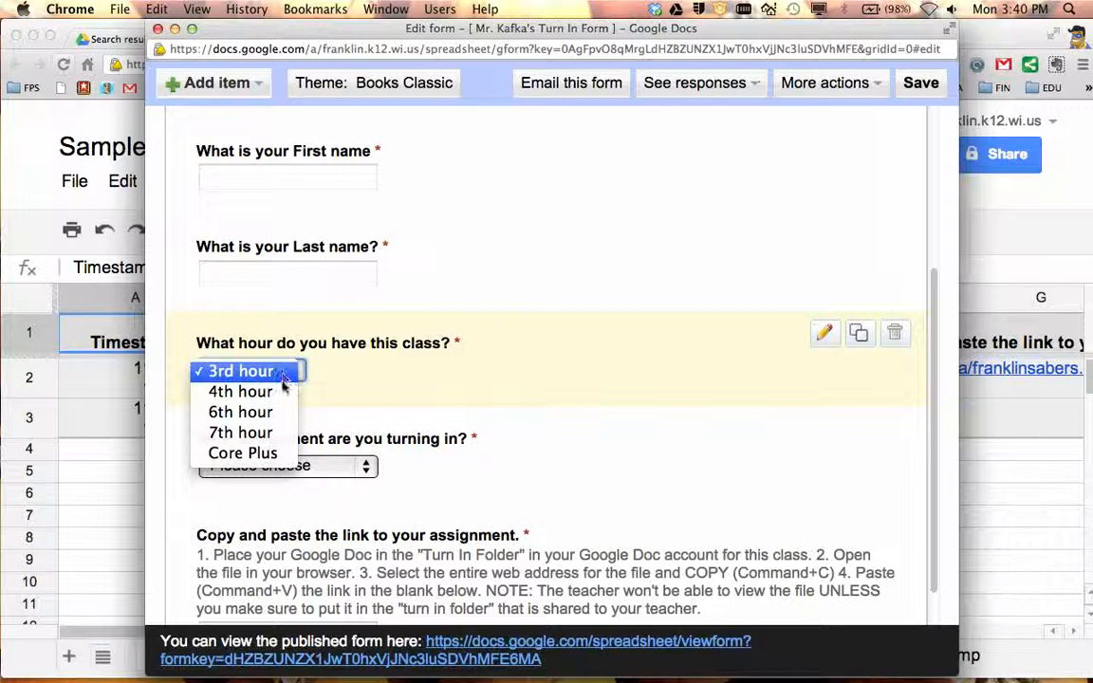
pyautogui.moveTo(239, 391)
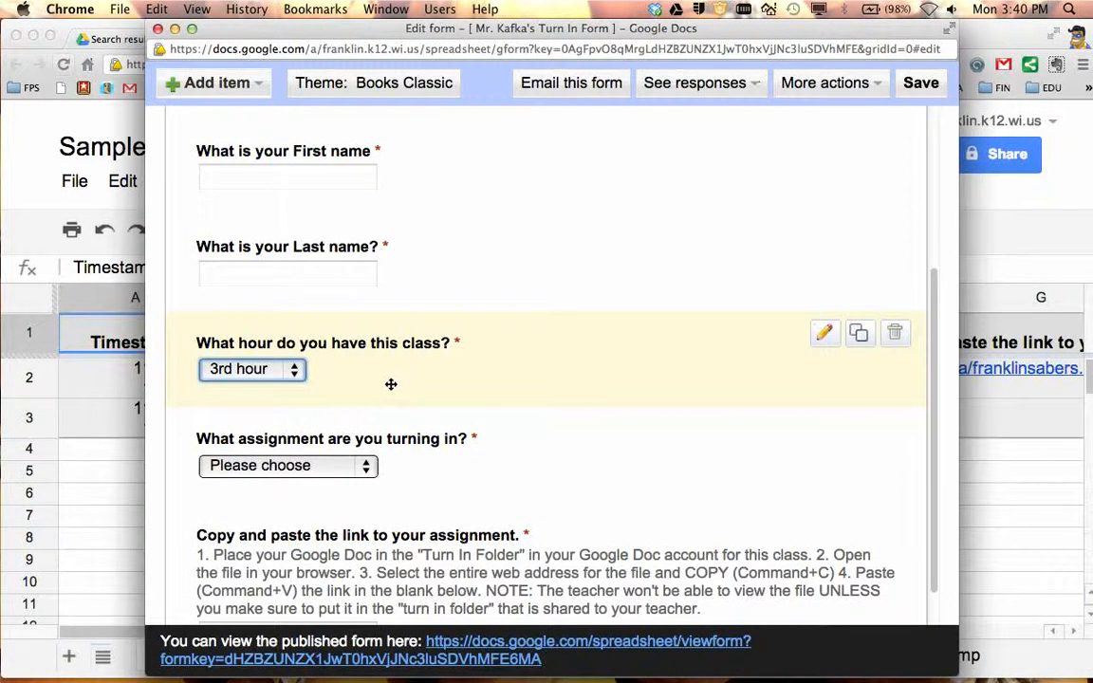
# Review the assignment question and its choices, then save the Turn In Form unchanged
pyautogui.scroll(-3)
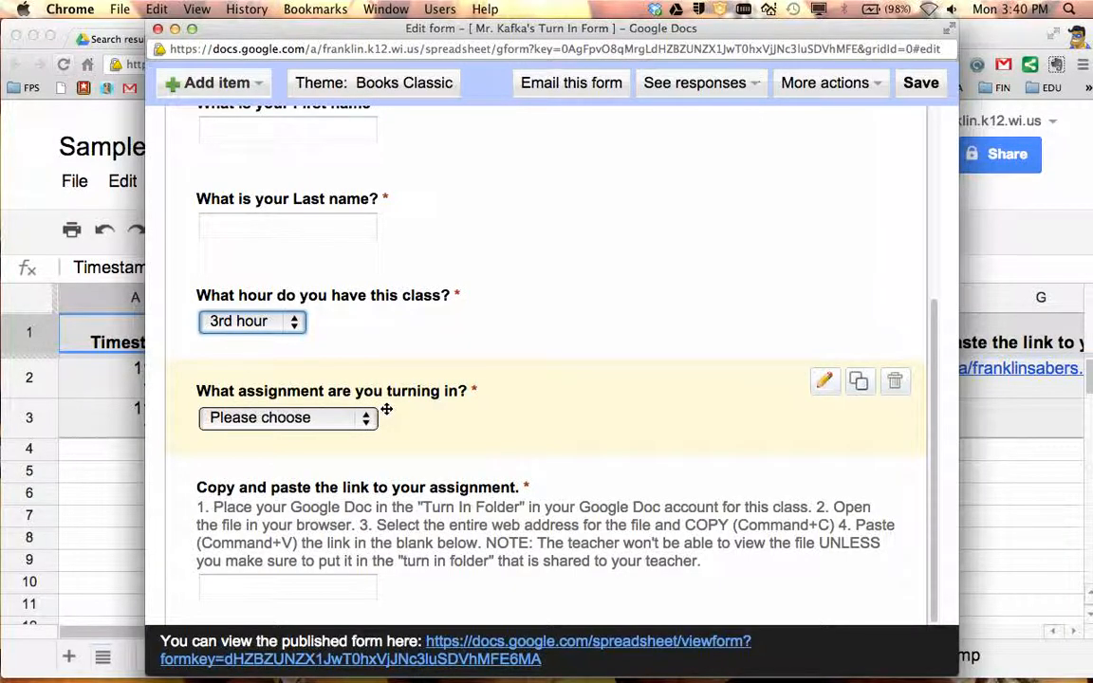
pyautogui.moveTo(508, 415)
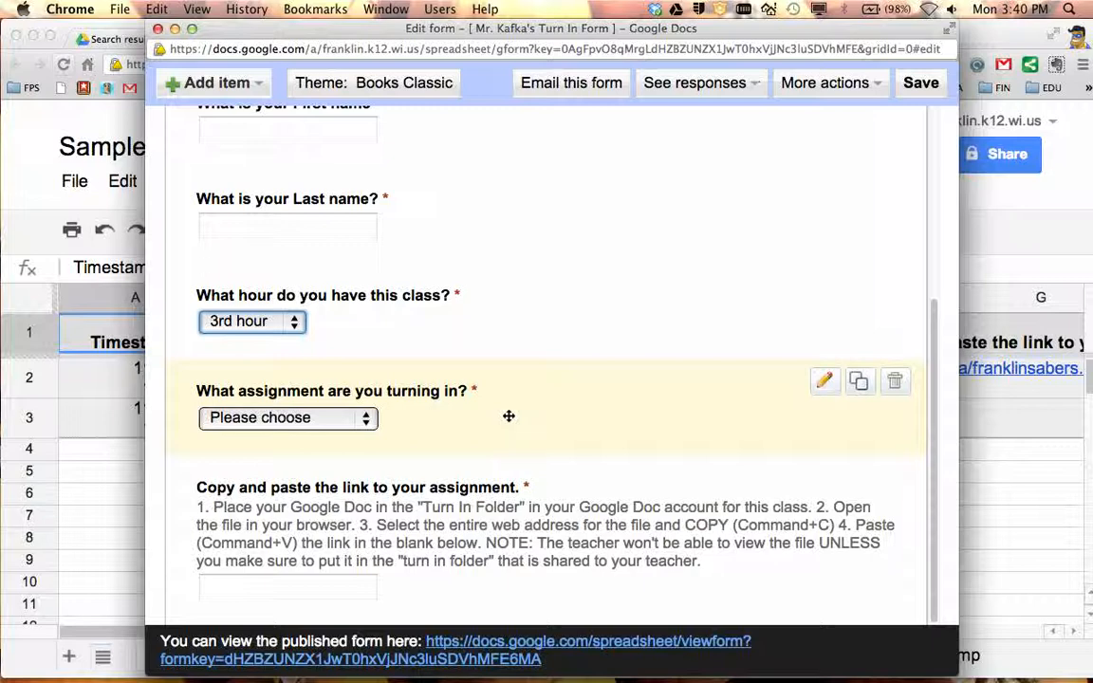
pyautogui.moveTo(375, 429)
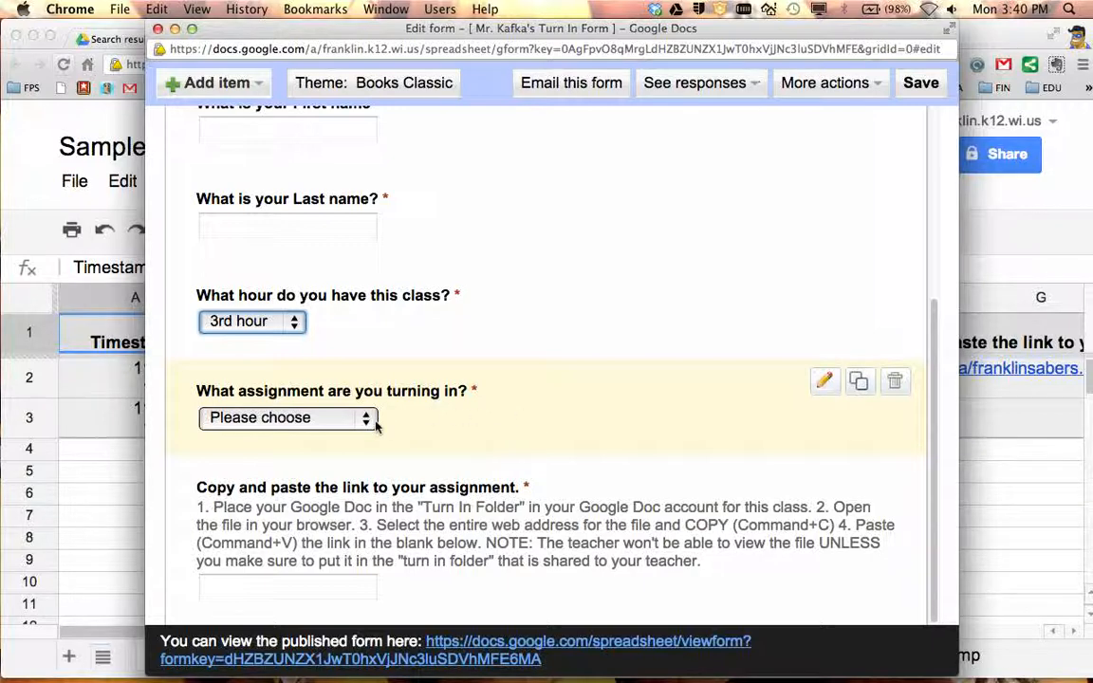
pyautogui.click(289, 417)
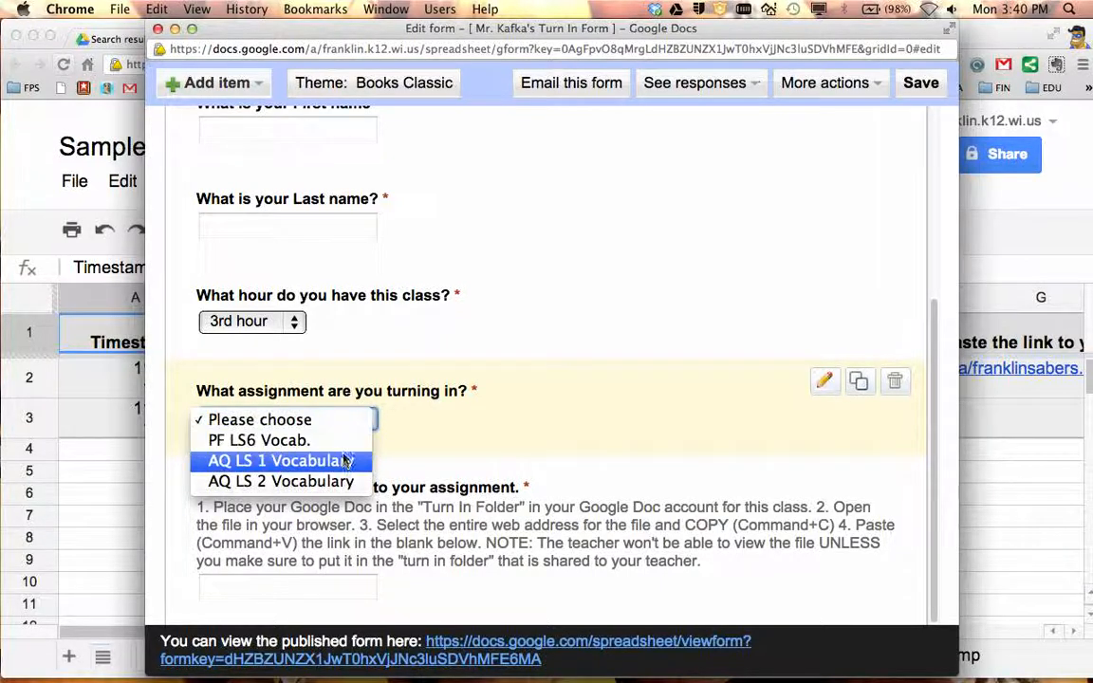
pyautogui.moveTo(258, 440)
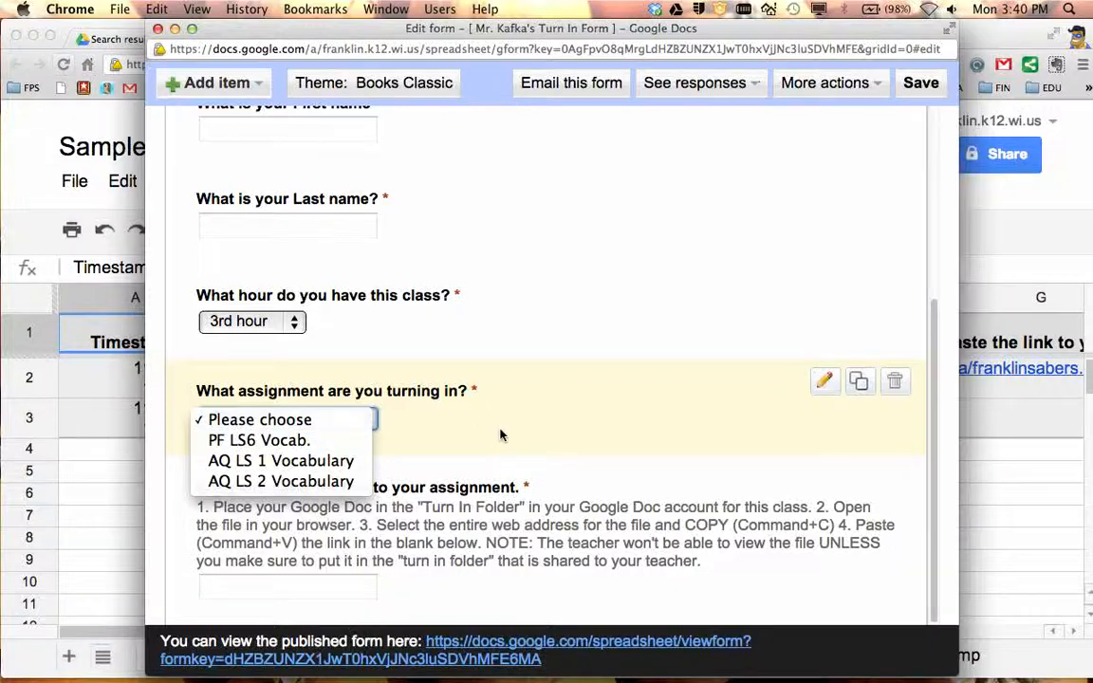
pyautogui.click(824, 380)
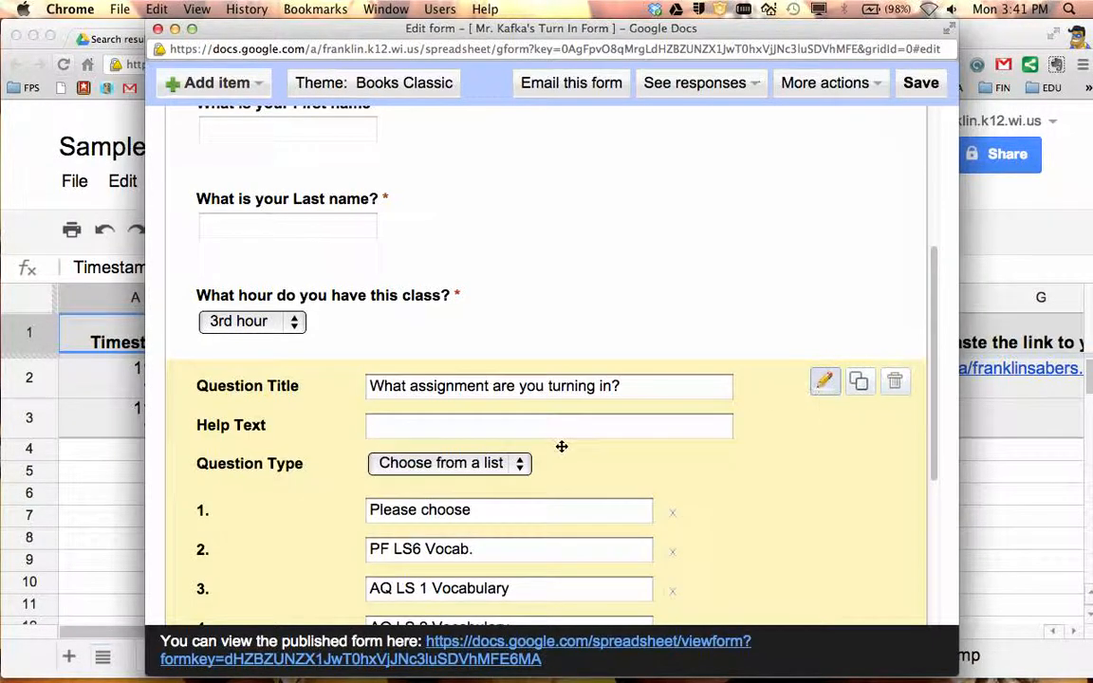
pyautogui.scroll(-3)
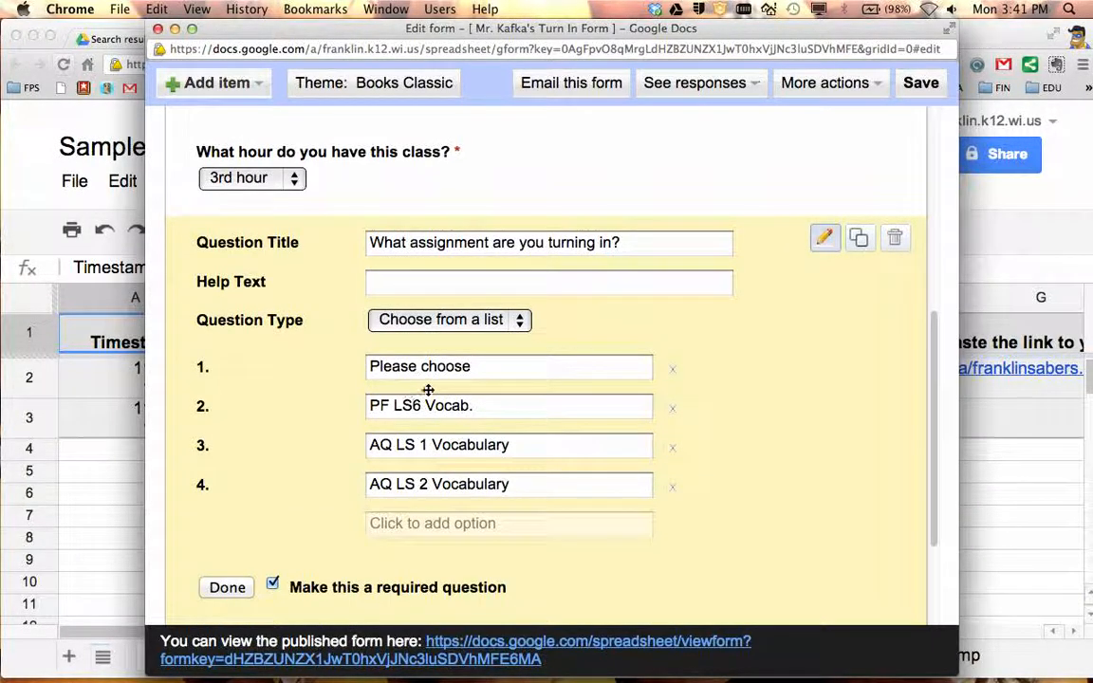
pyautogui.moveTo(399, 527)
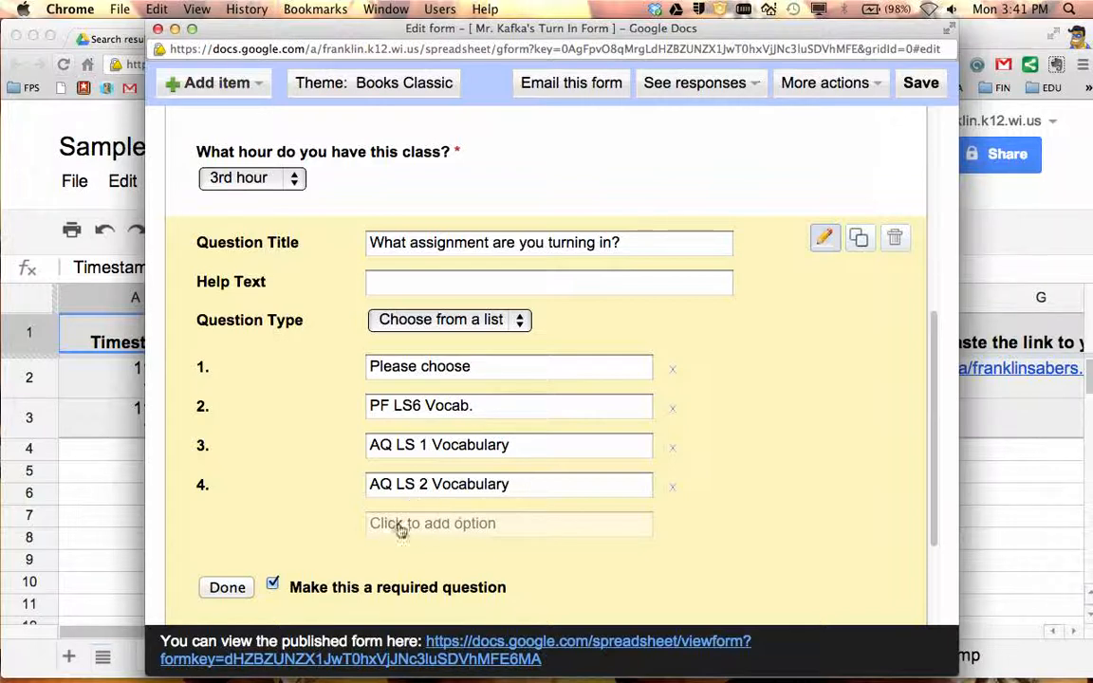
pyautogui.click(228, 589)
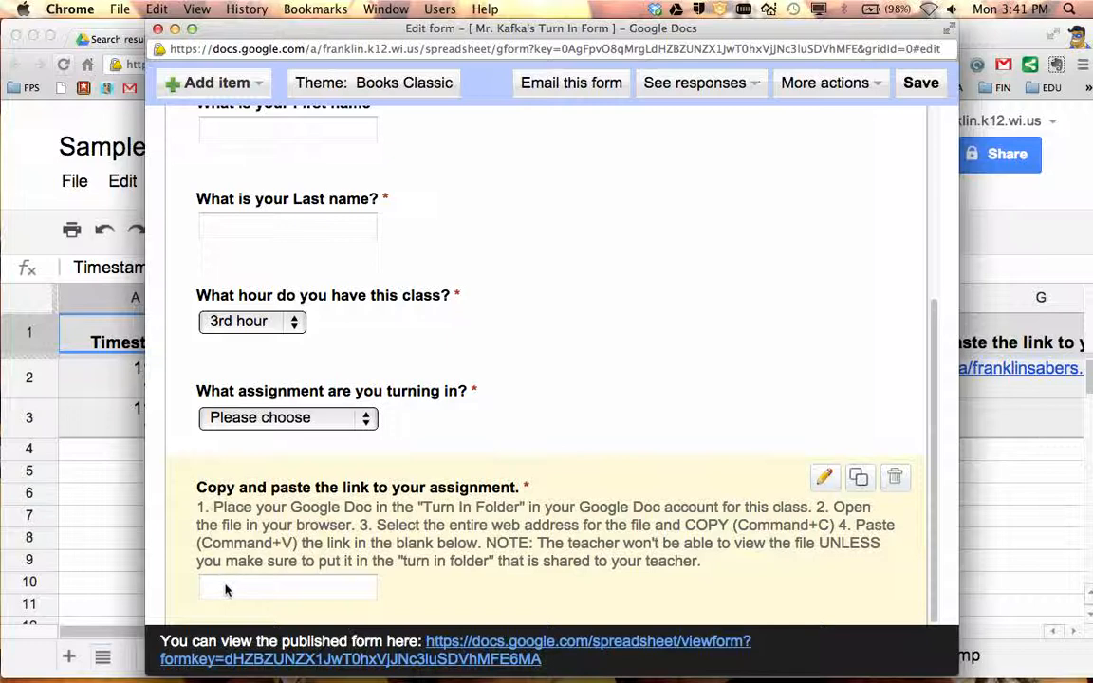
pyautogui.moveTo(289, 592)
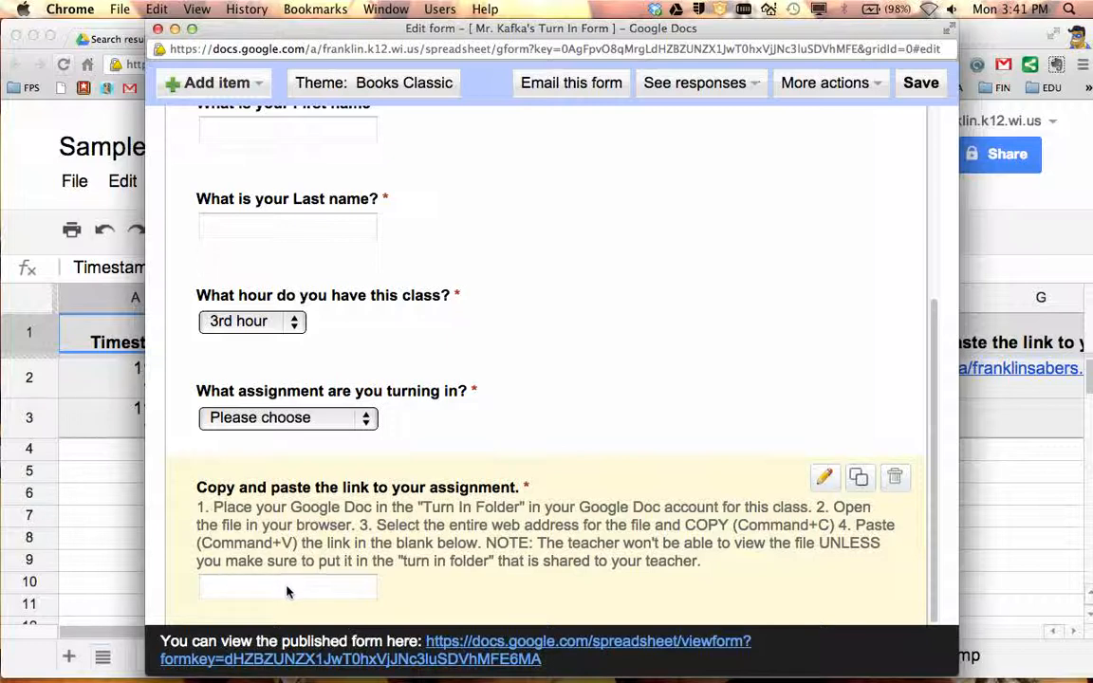
pyautogui.moveTo(302, 592)
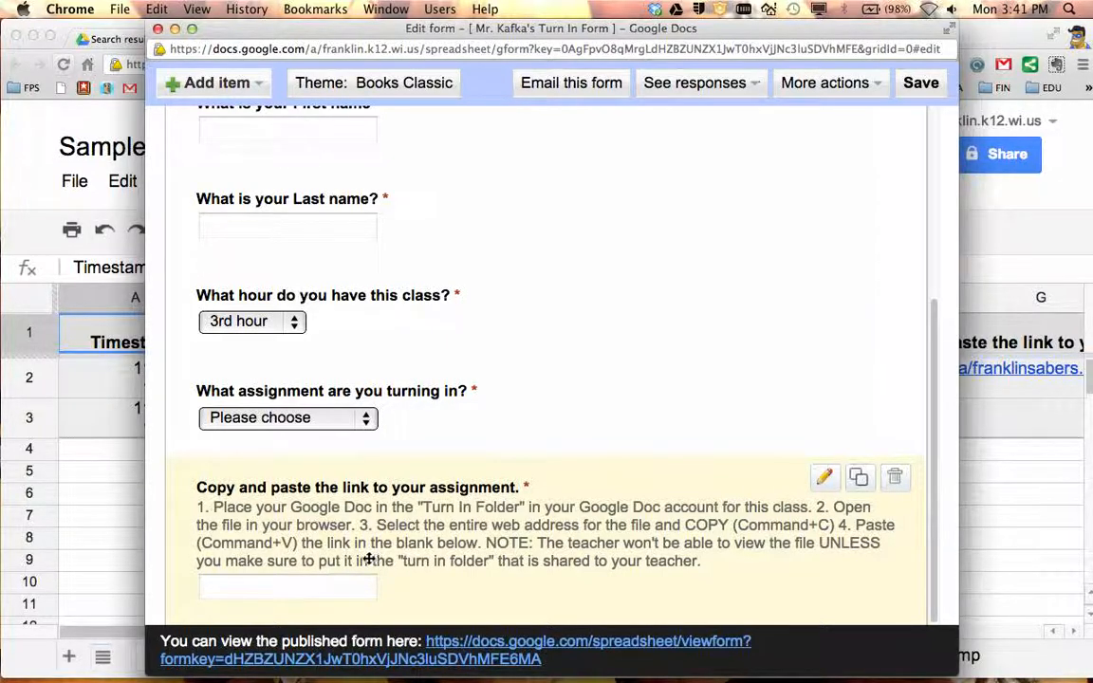
pyautogui.moveTo(319, 599)
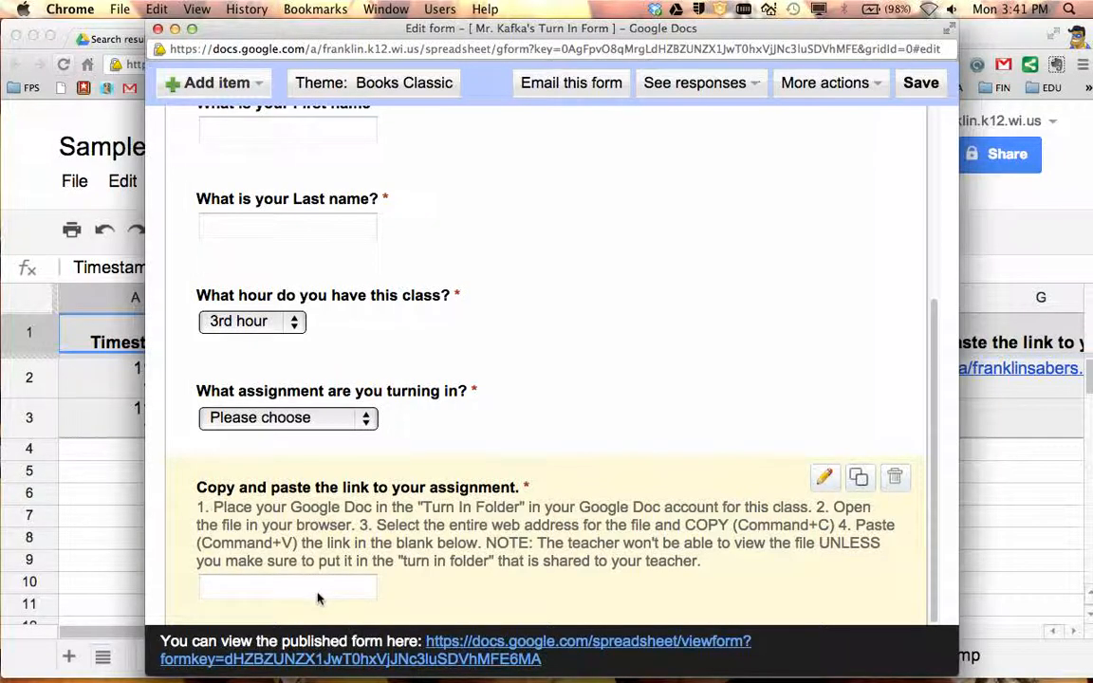
pyautogui.moveTo(433, 578)
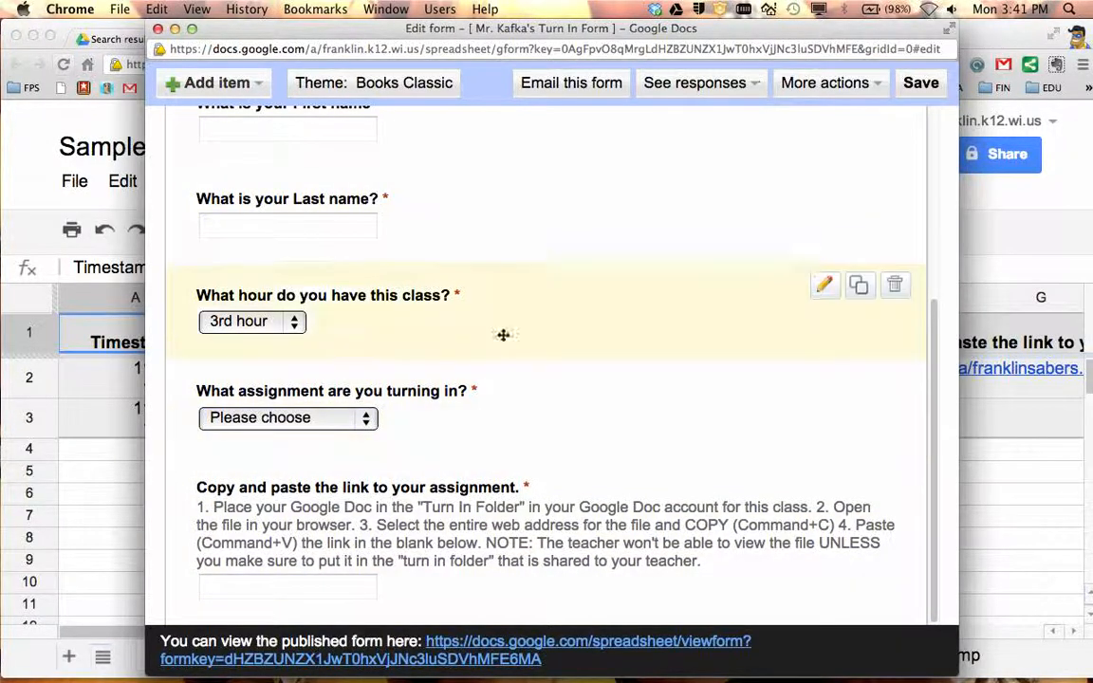
pyautogui.click(920, 84)
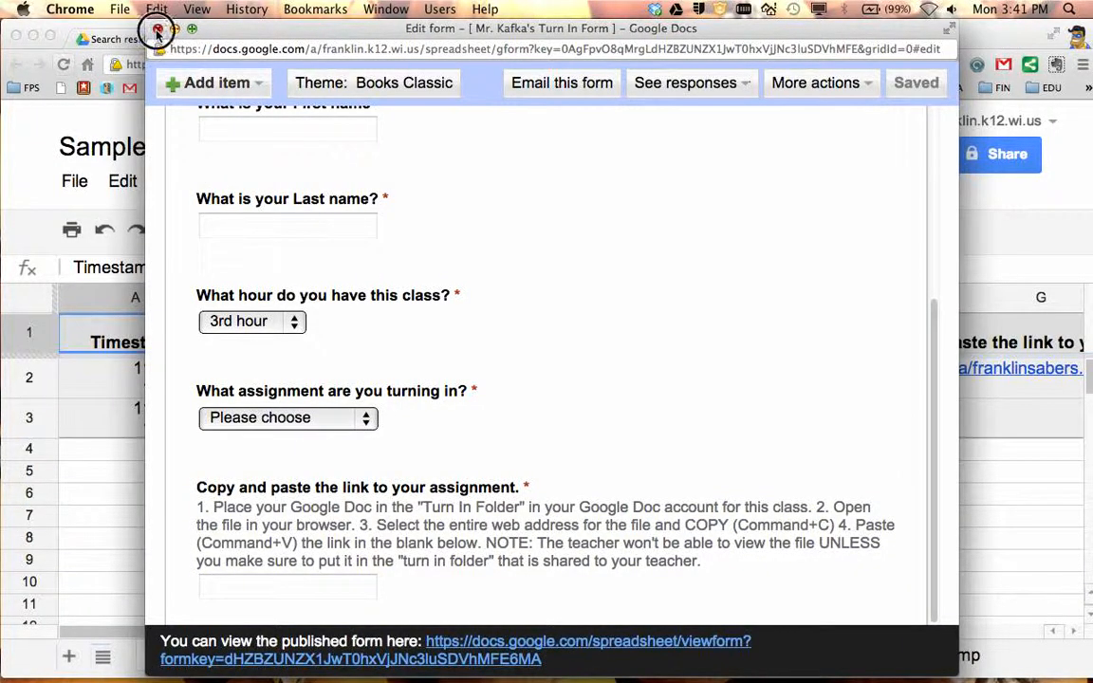
# Switch to the Turn In Form responses spreadsheet, scroll through the rows and bring up the View menu
pyautogui.click(322, 38)
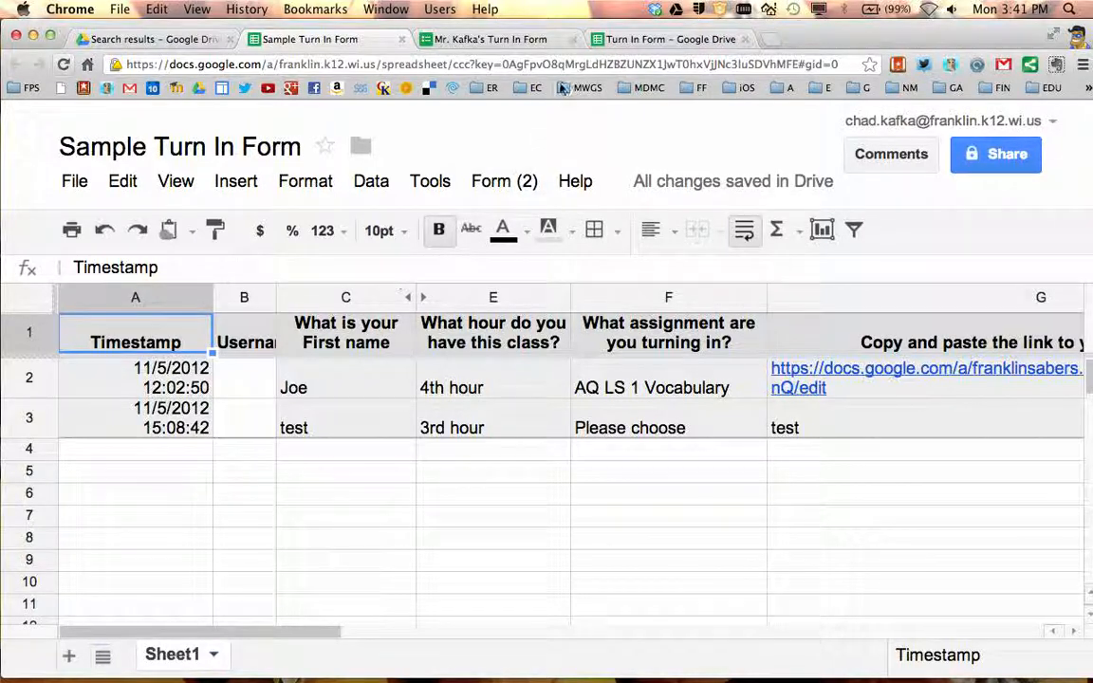
pyautogui.click(668, 38)
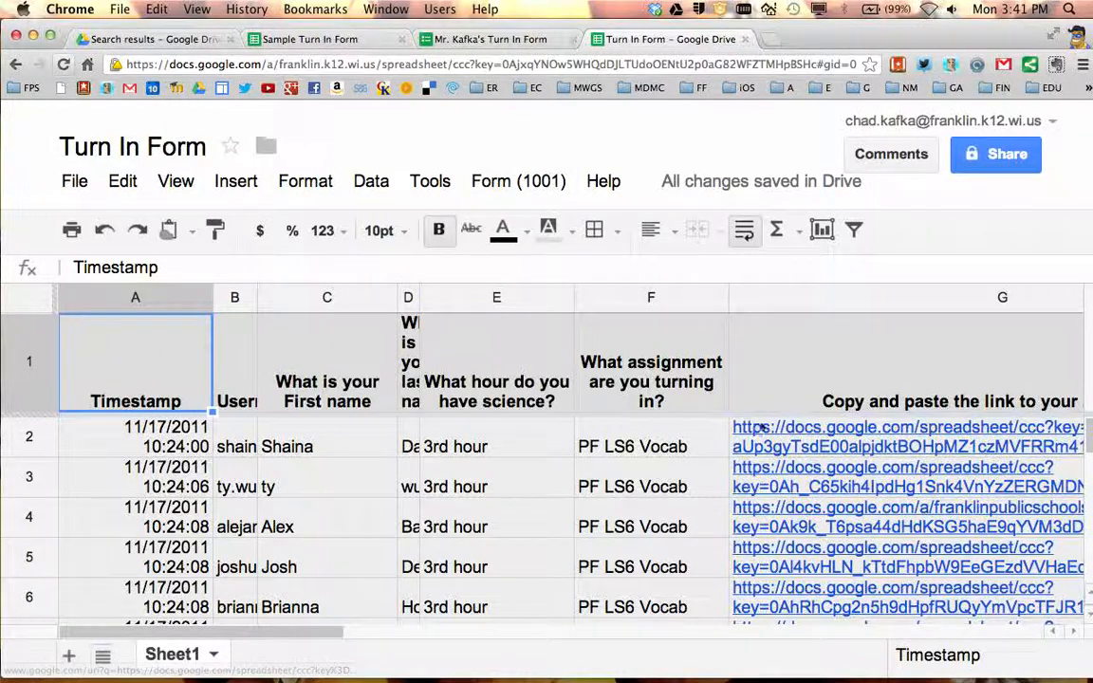
pyautogui.moveTo(698, 516)
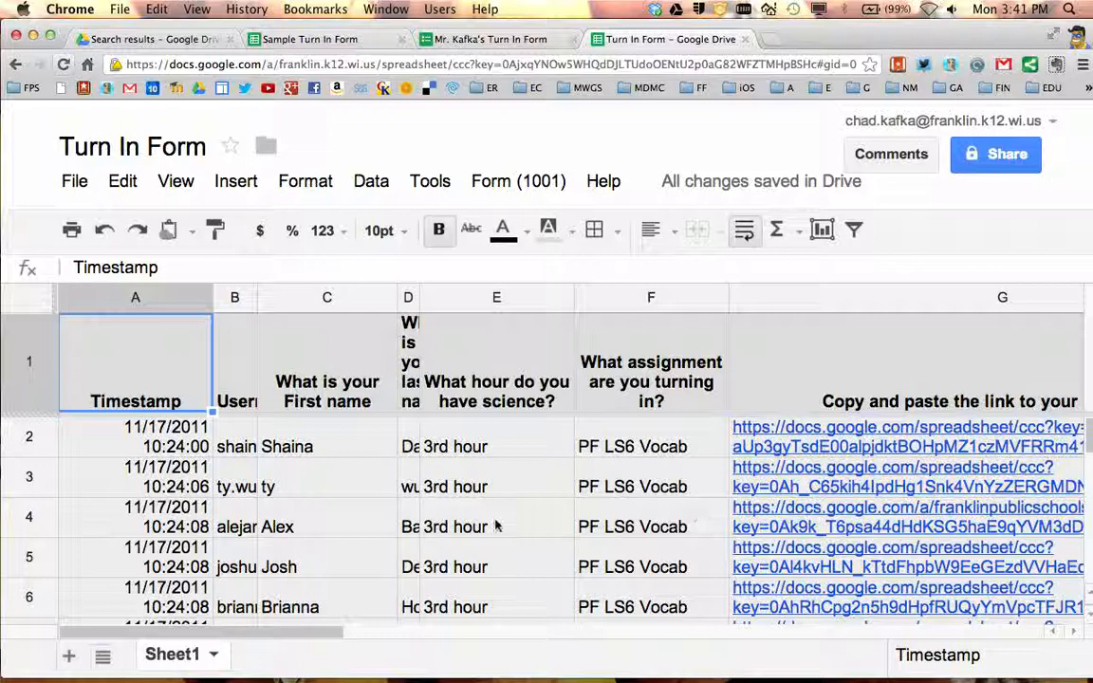
pyautogui.moveTo(439, 372)
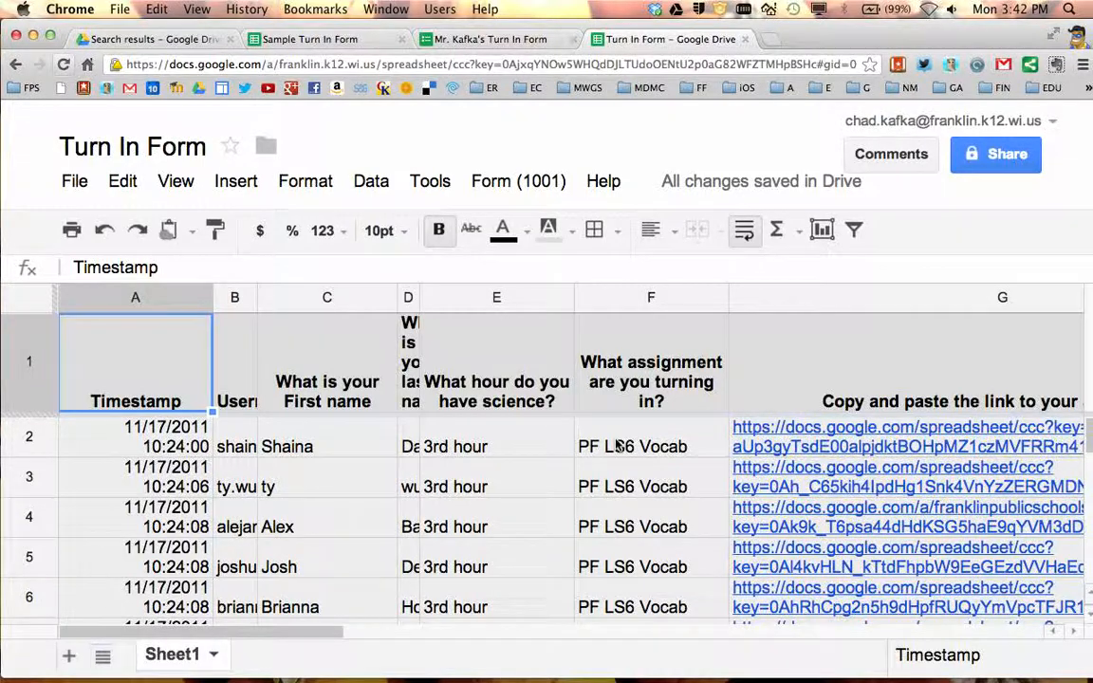
pyautogui.scroll(-3)
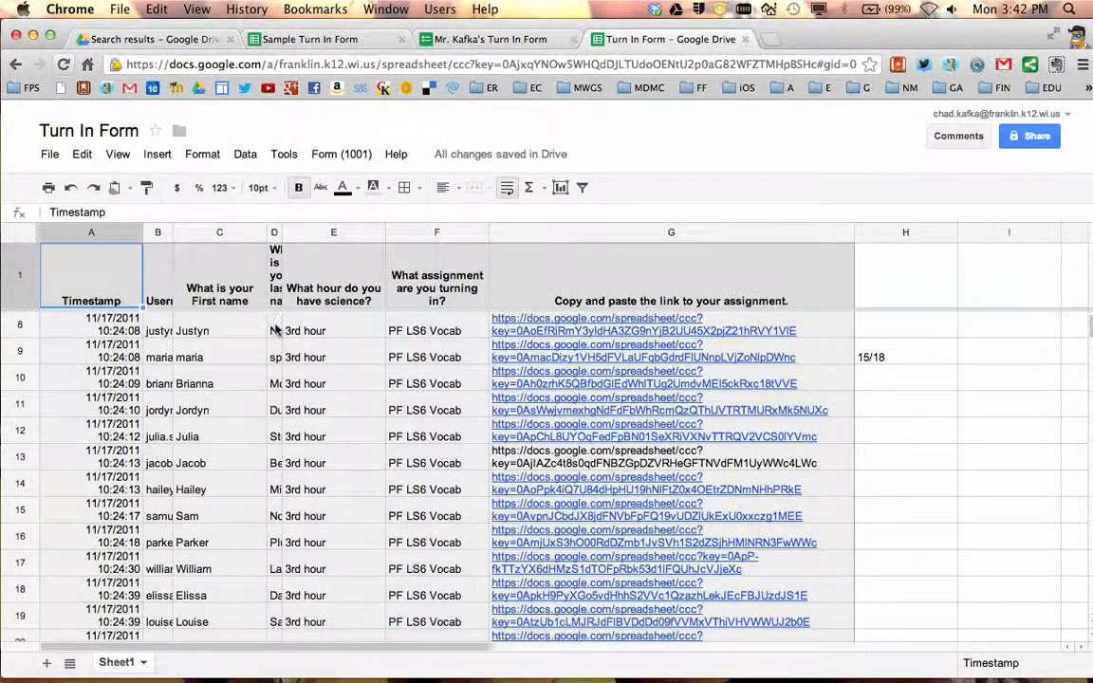
pyautogui.scroll(-3)
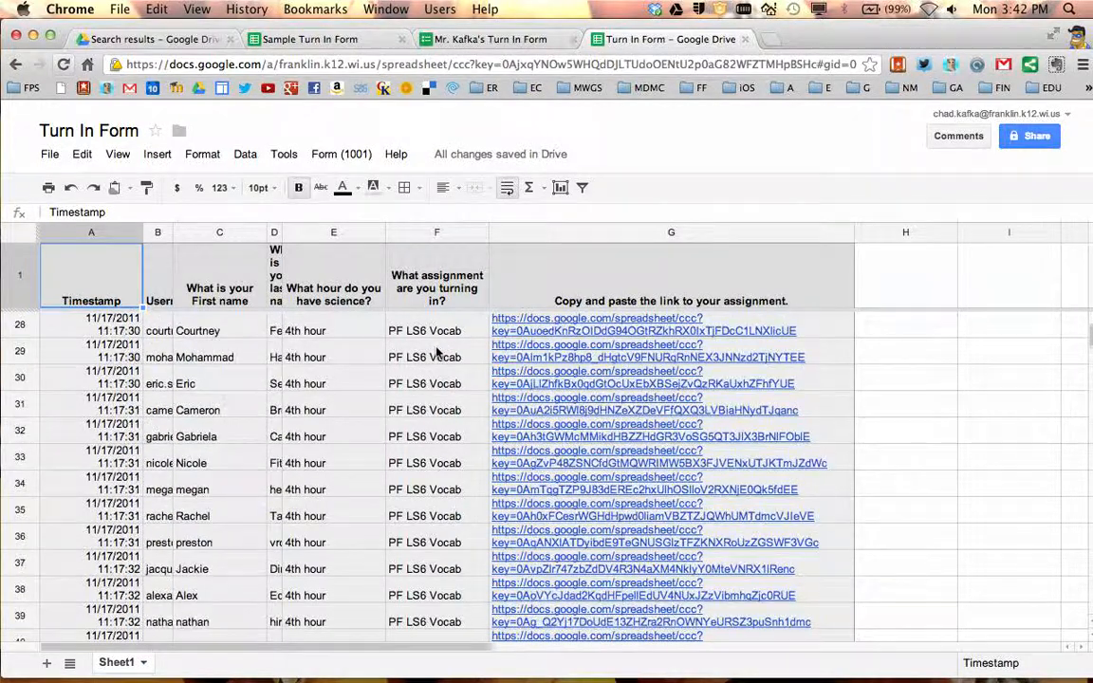
pyautogui.scroll(3)
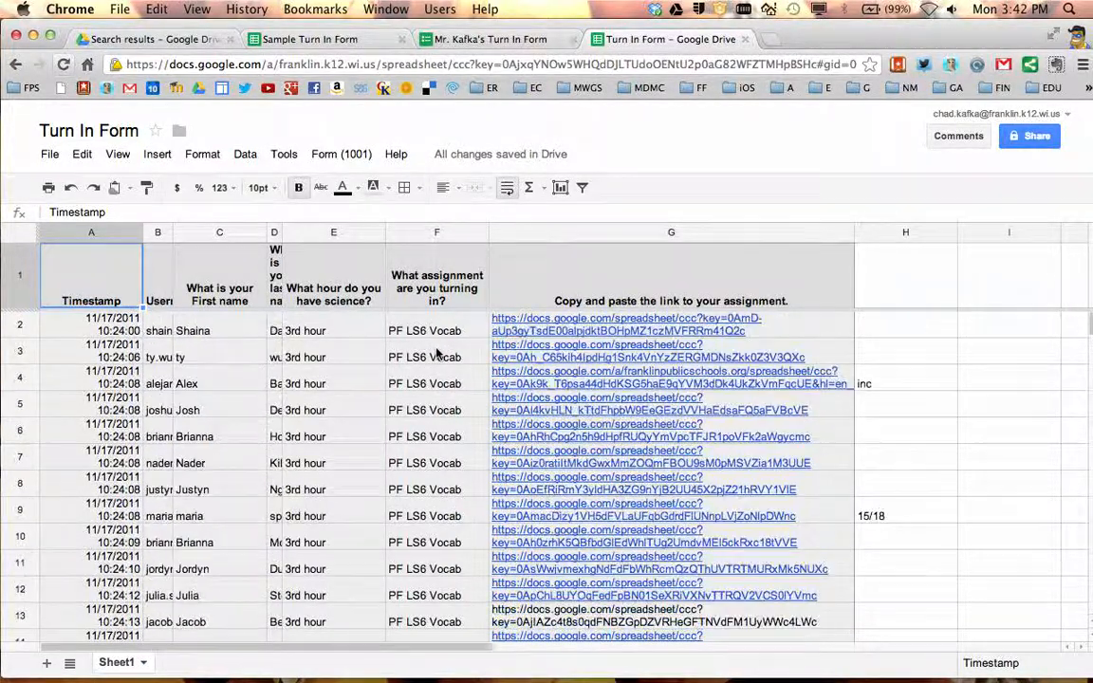
pyautogui.moveTo(421, 340)
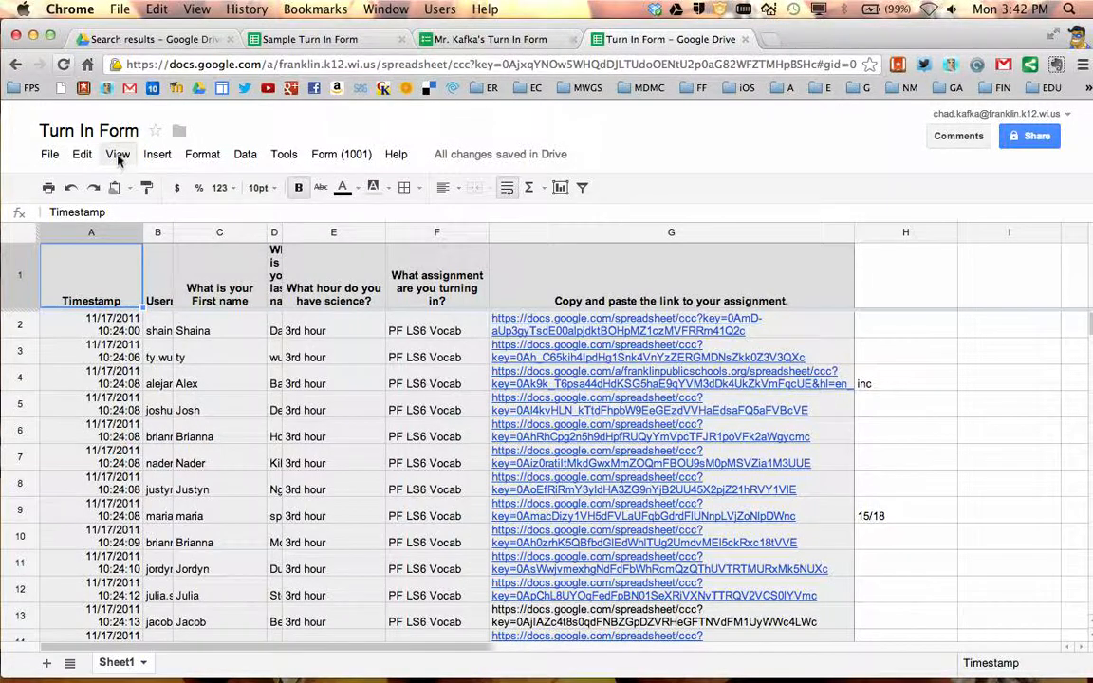
pyautogui.click(118, 154)
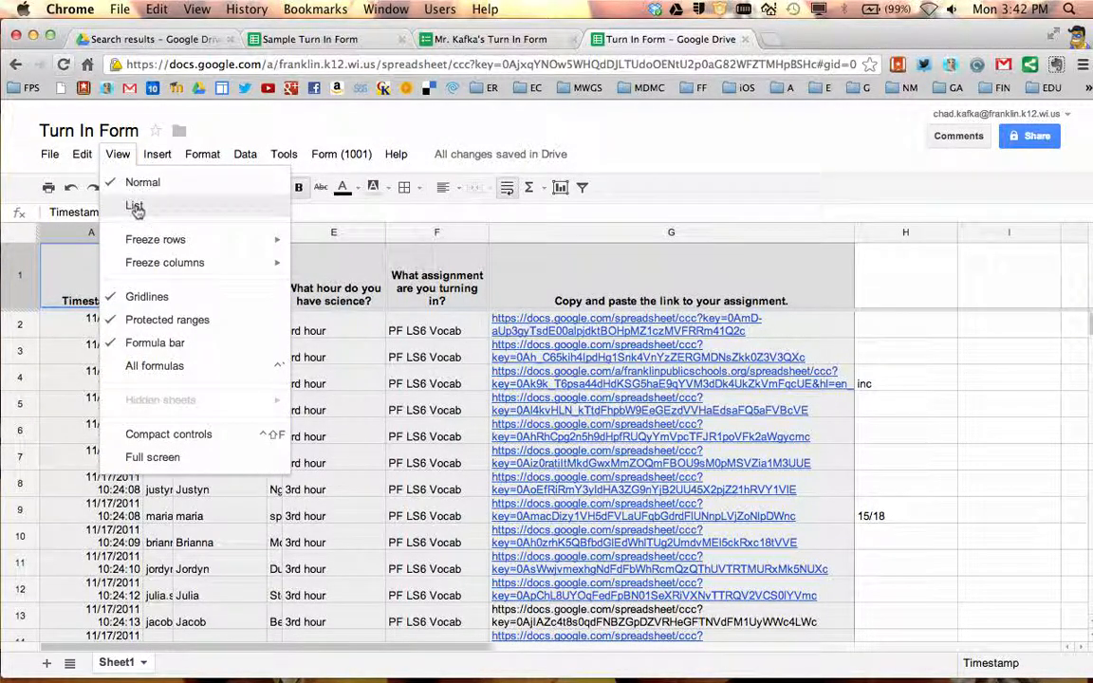
# Show responses in list view filtered to AQ LS4 Vocabulary, narrowing 1001 rows to 55
pyautogui.click(132, 205)
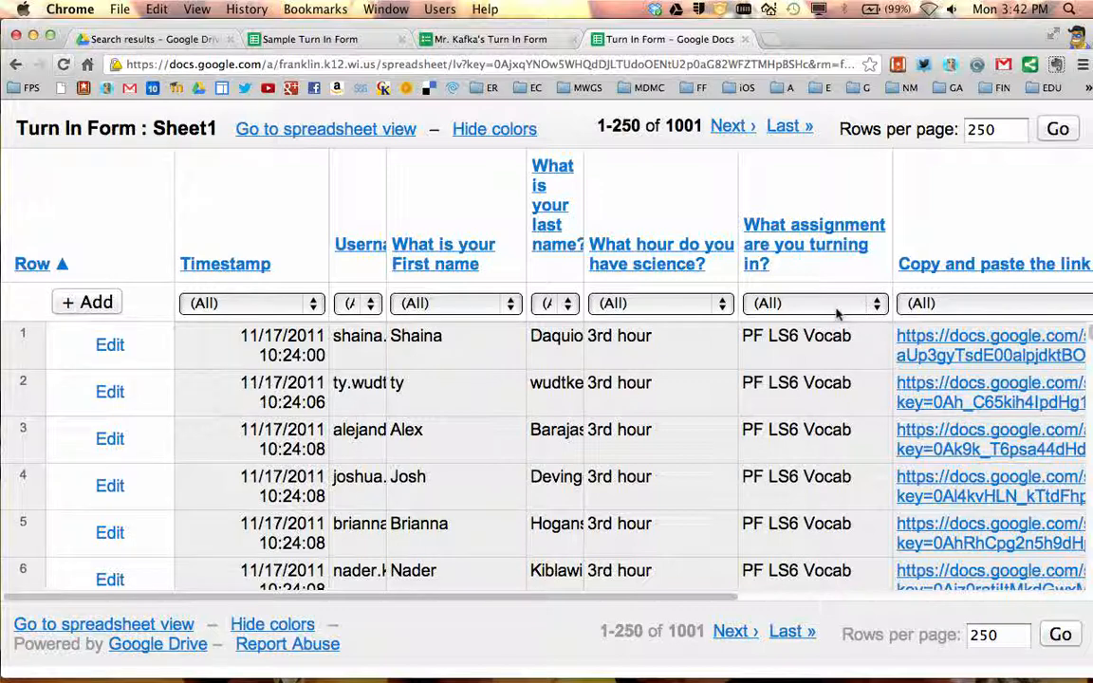
pyautogui.click(814, 303)
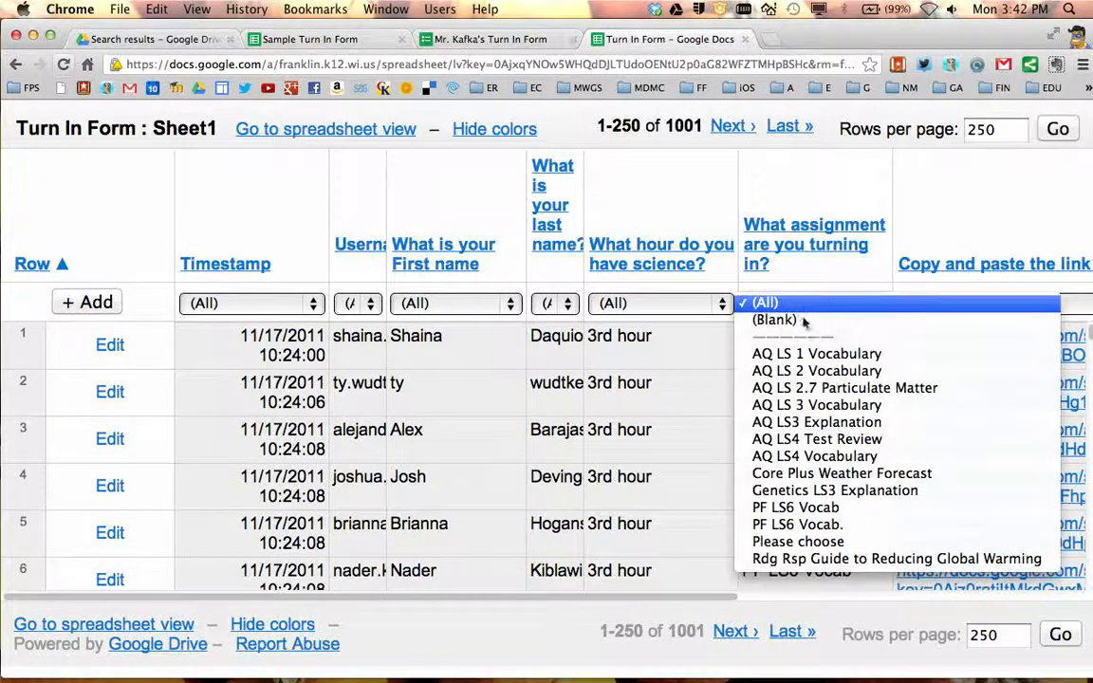
pyautogui.moveTo(843, 388)
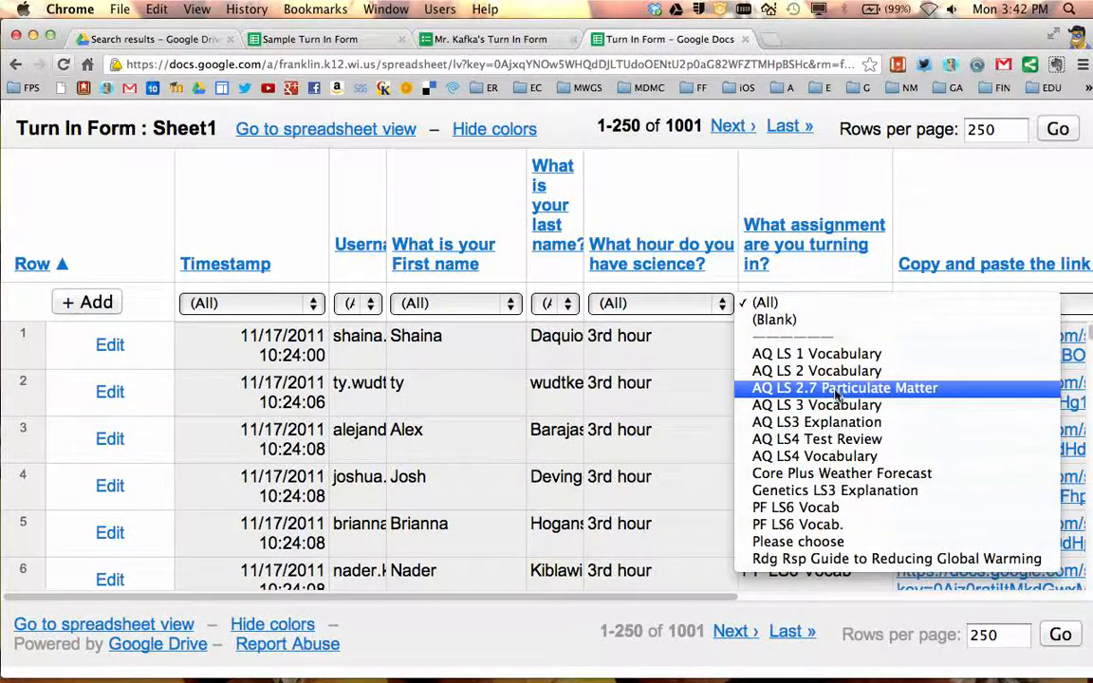
pyautogui.moveTo(812, 455)
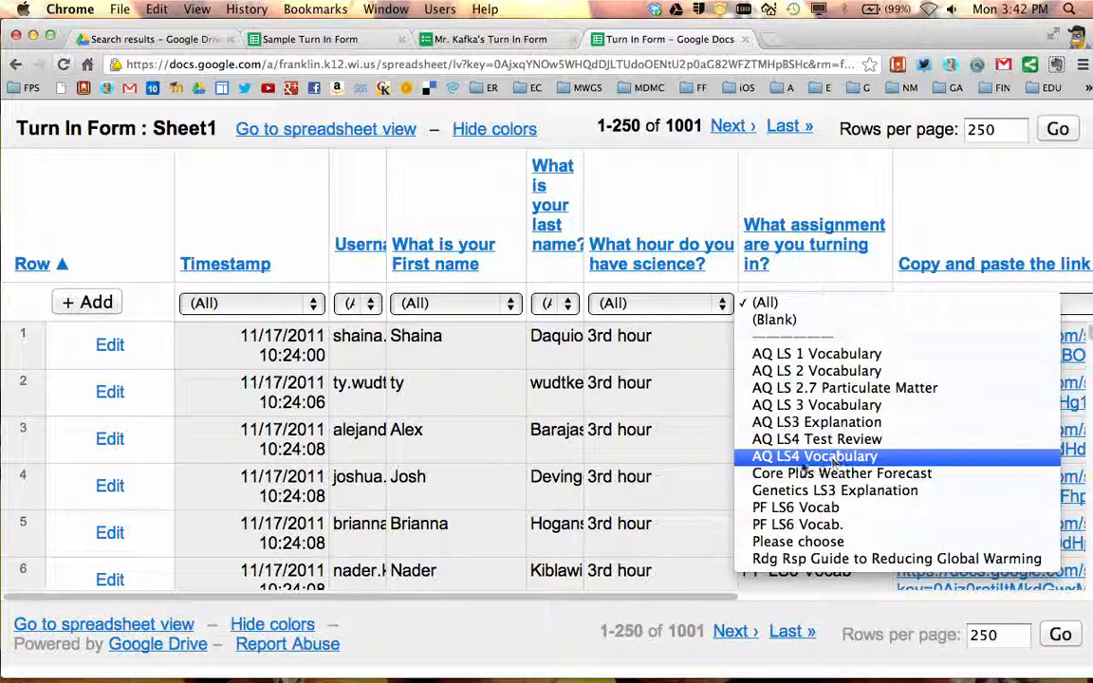
pyautogui.click(814, 456)
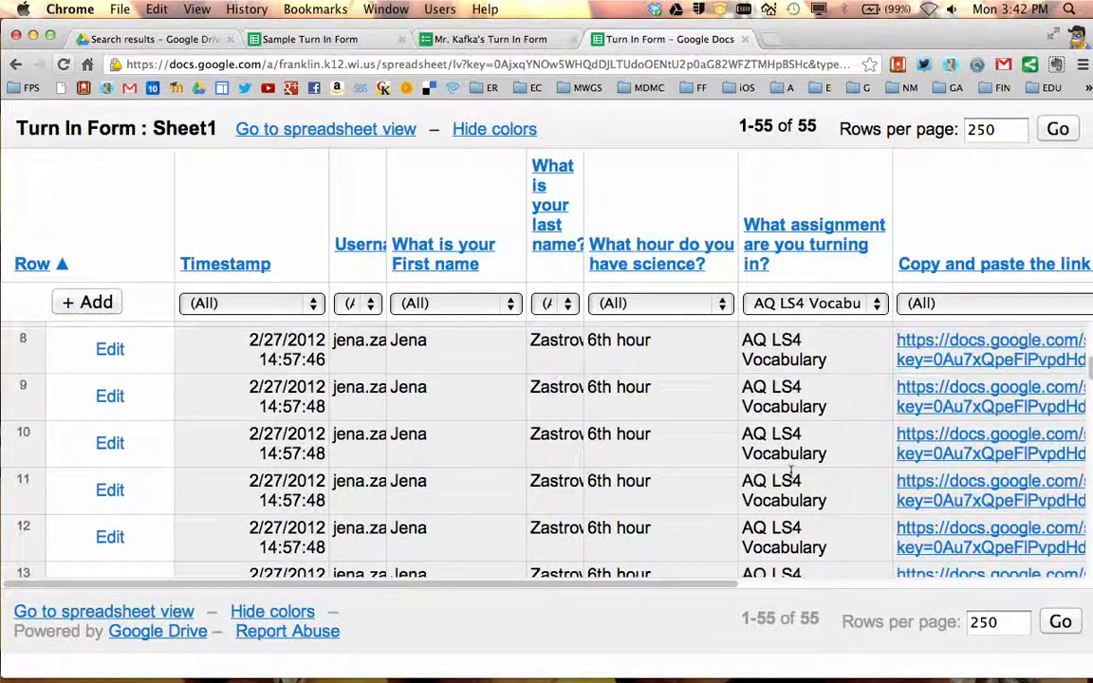
pyautogui.scroll(-3)
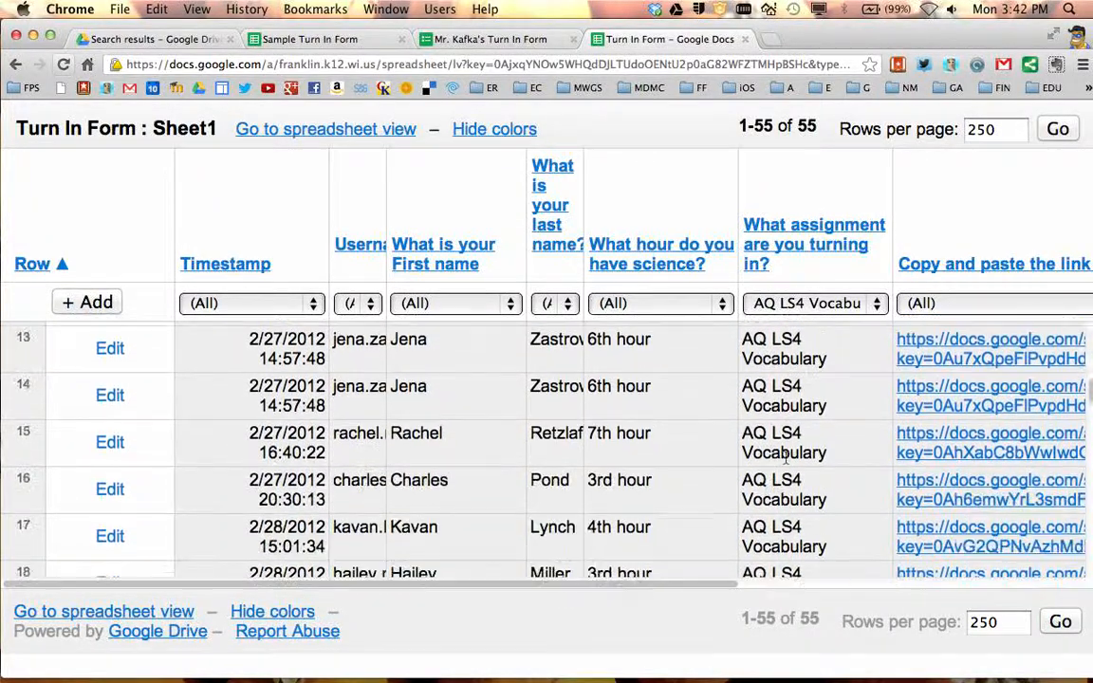
pyautogui.scroll(-3)
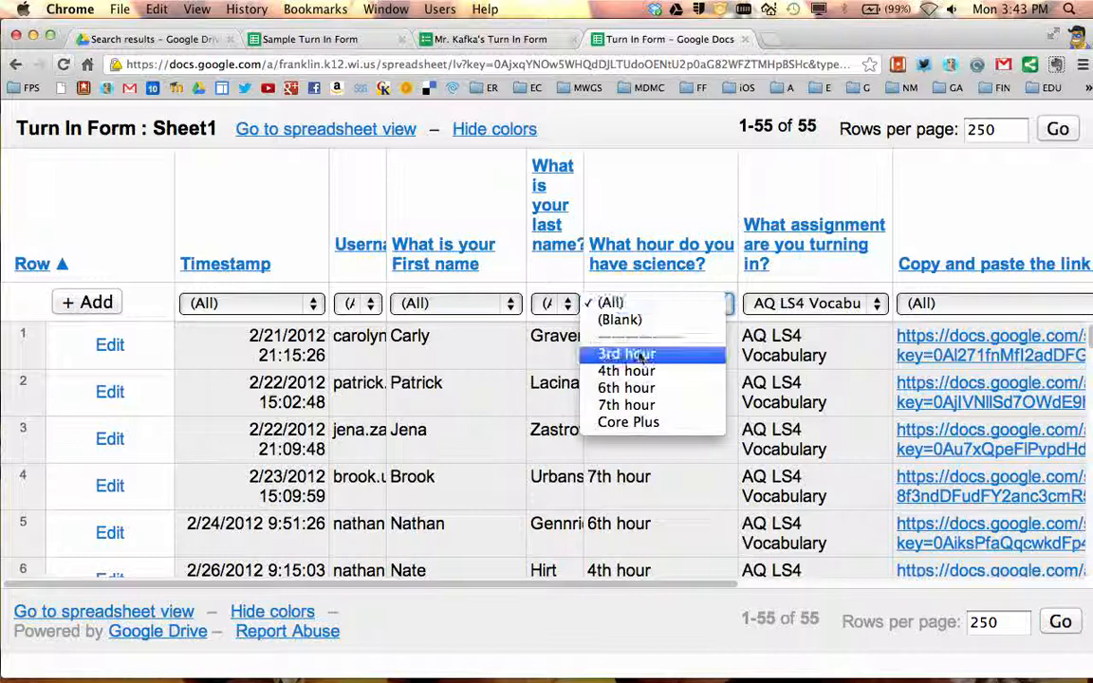
# Filter the list further to 3rd hour, leaving 10 submissions sorted by last name
pyautogui.click(626, 353)
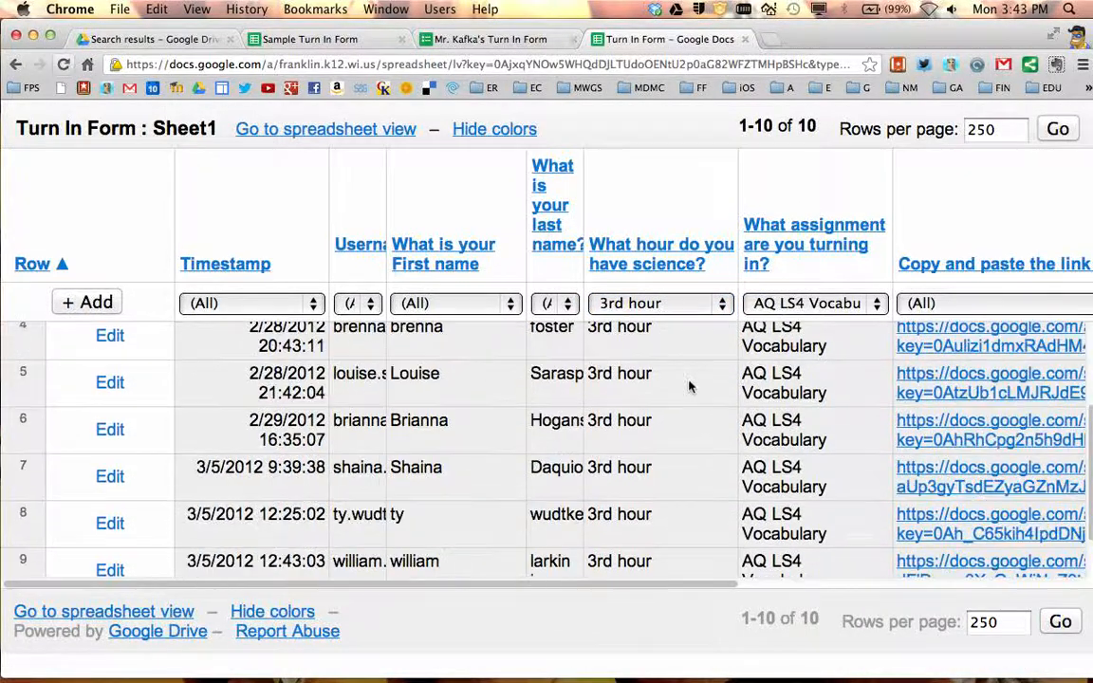
pyautogui.scroll(-3)
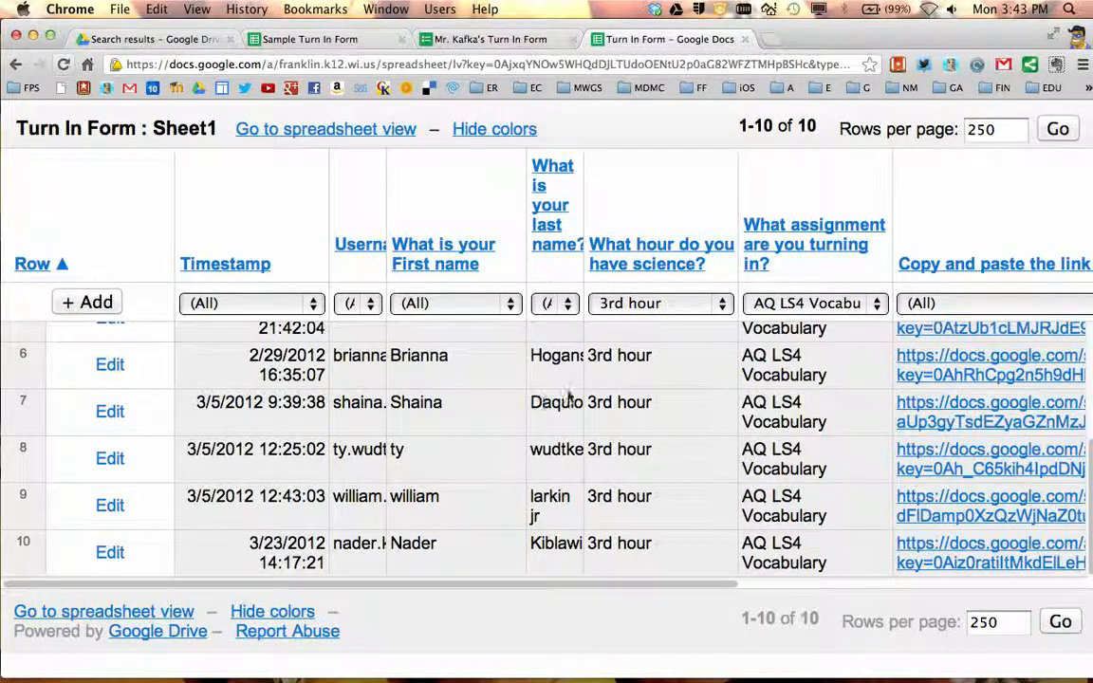
pyautogui.scroll(3)
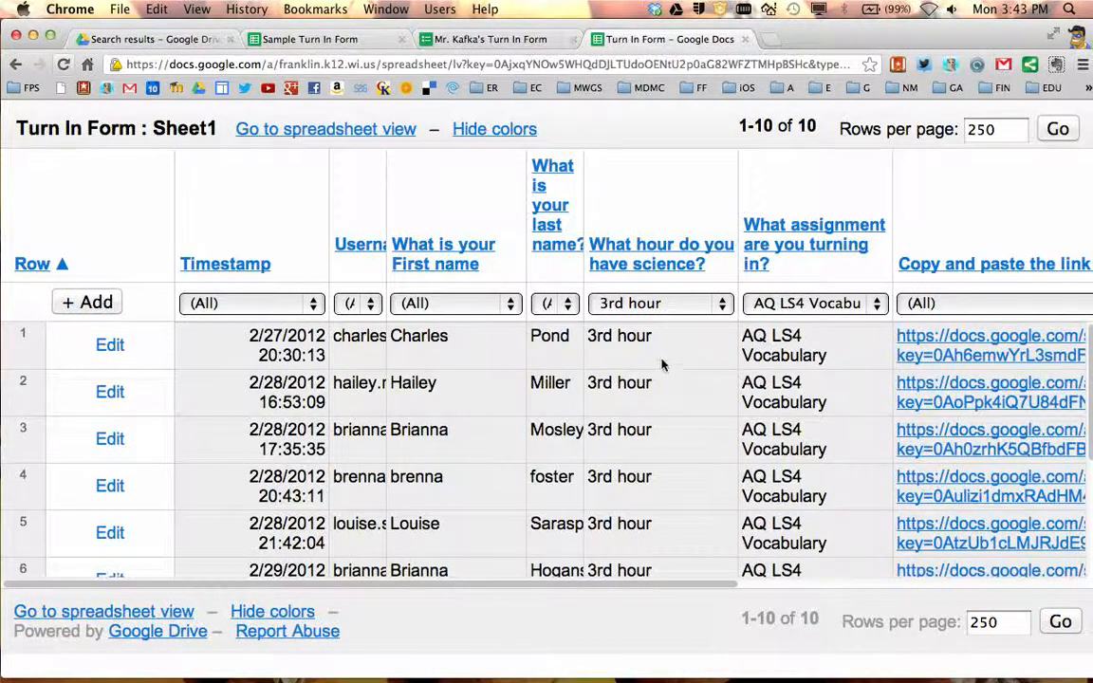
pyautogui.moveTo(655, 365)
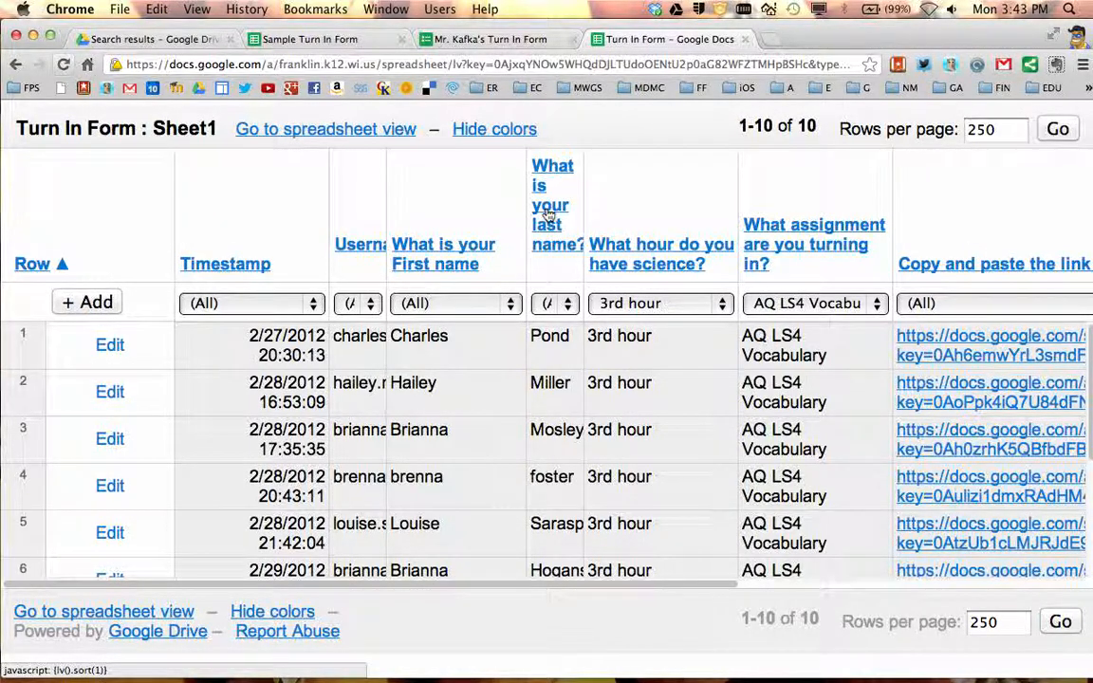
pyautogui.click(33, 264)
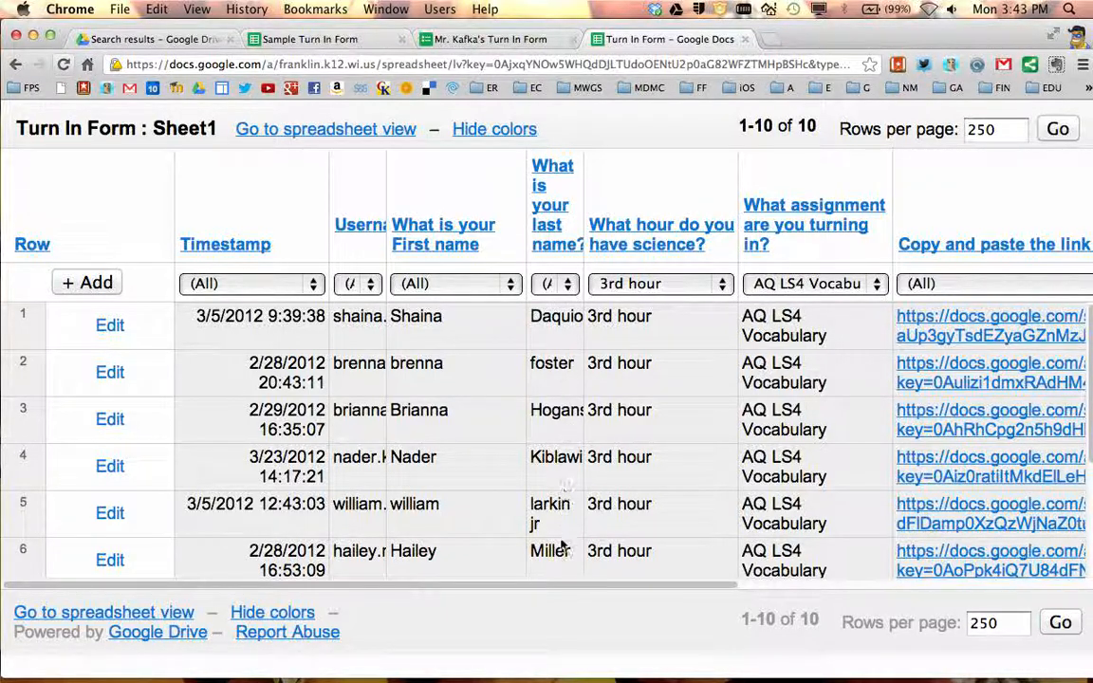
pyautogui.scroll(-3)
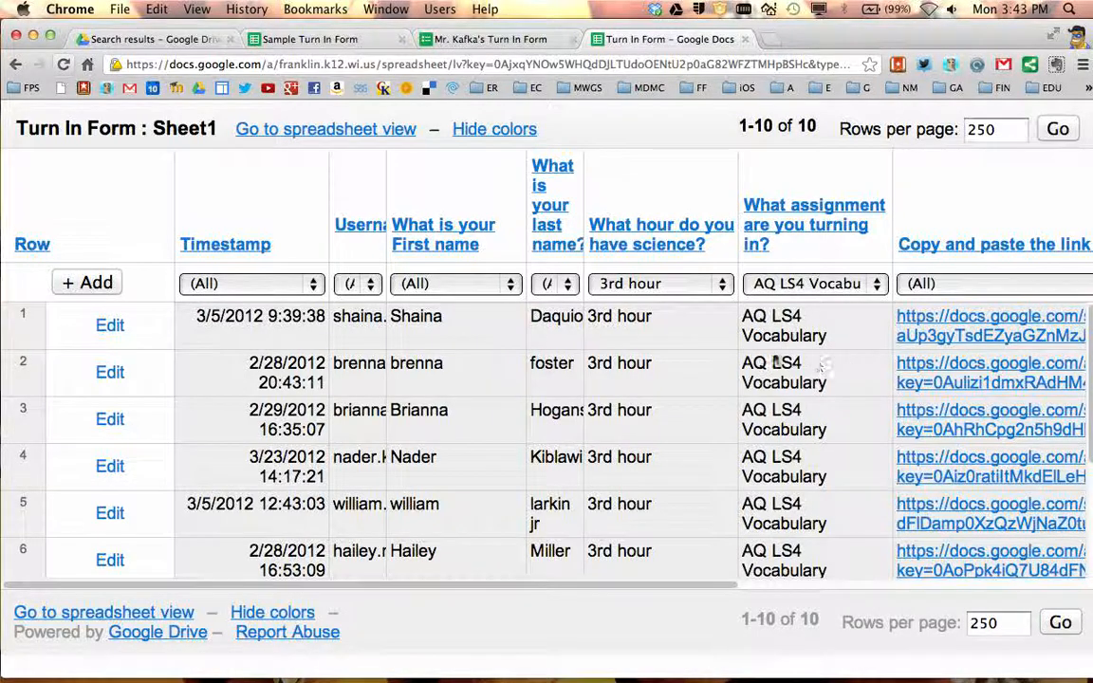
# Return to the regular spreadsheet view and bring up the Form (1001) menu options
pyautogui.click(326, 129)
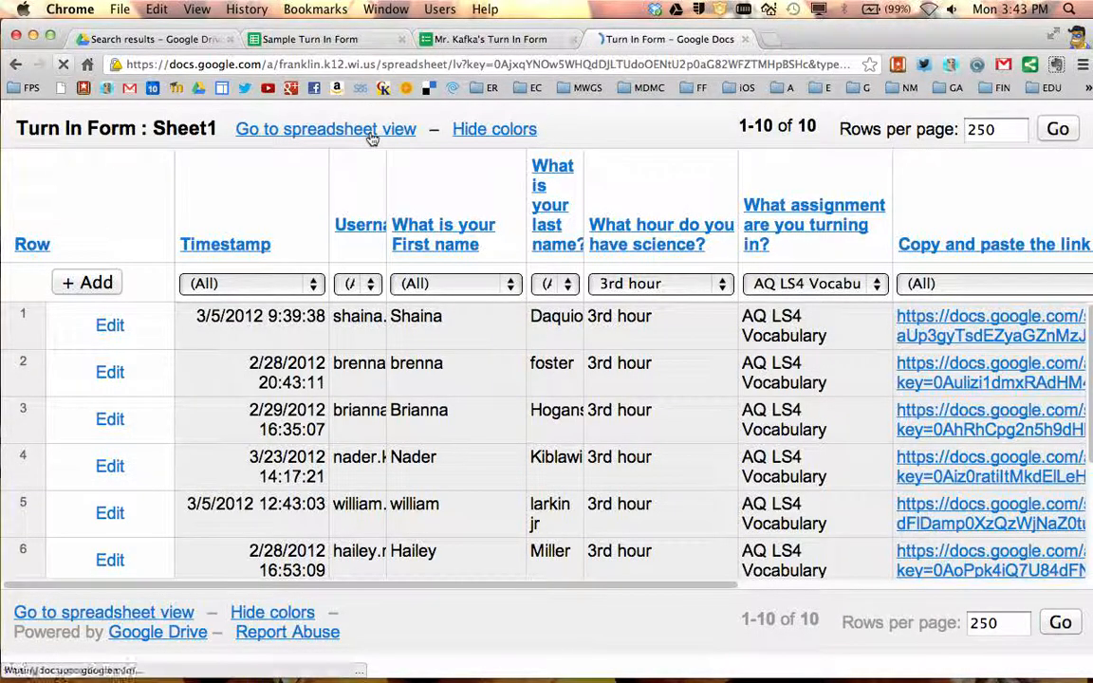
pyautogui.click(326, 129)
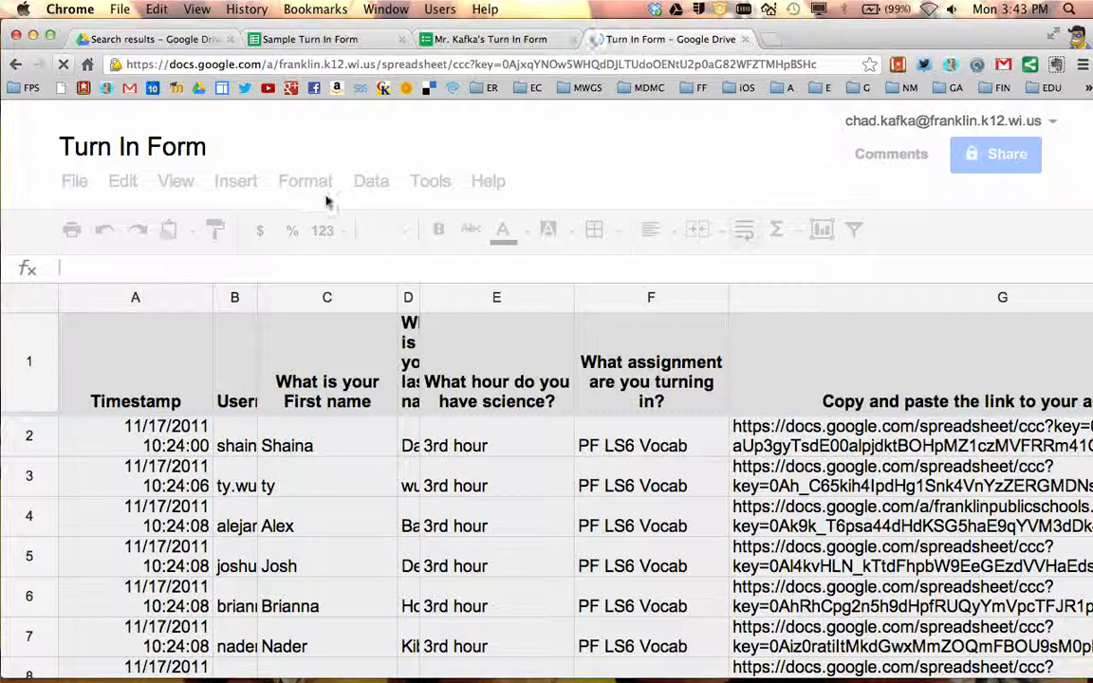
pyautogui.click(174, 182)
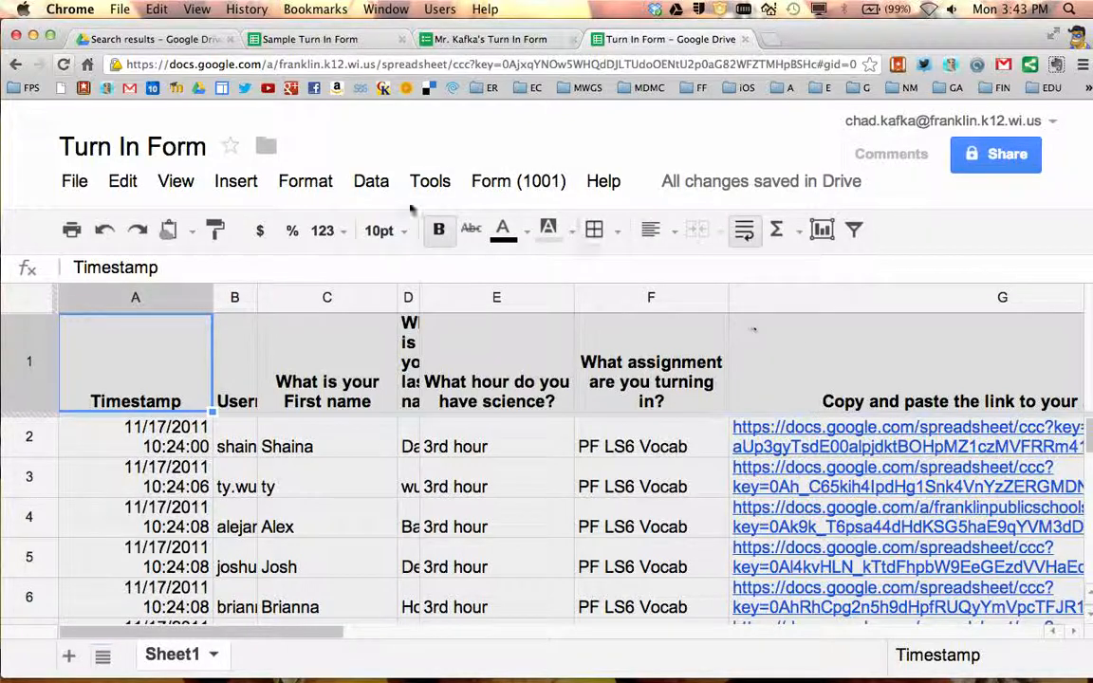
pyautogui.click(518, 182)
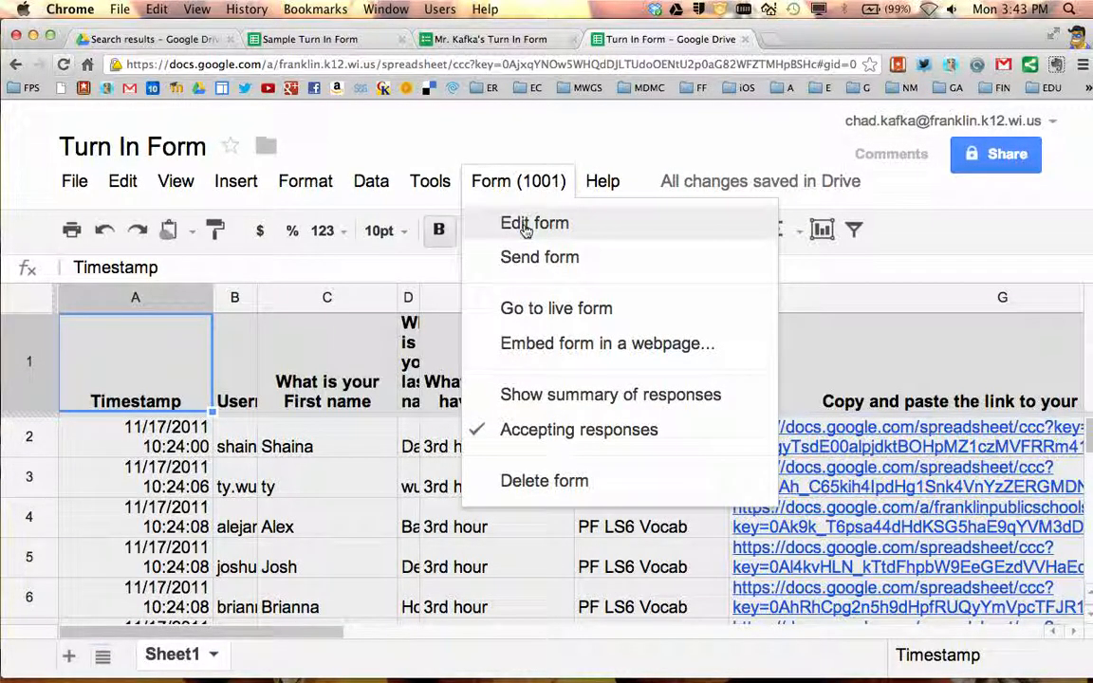
pyautogui.moveTo(556, 308)
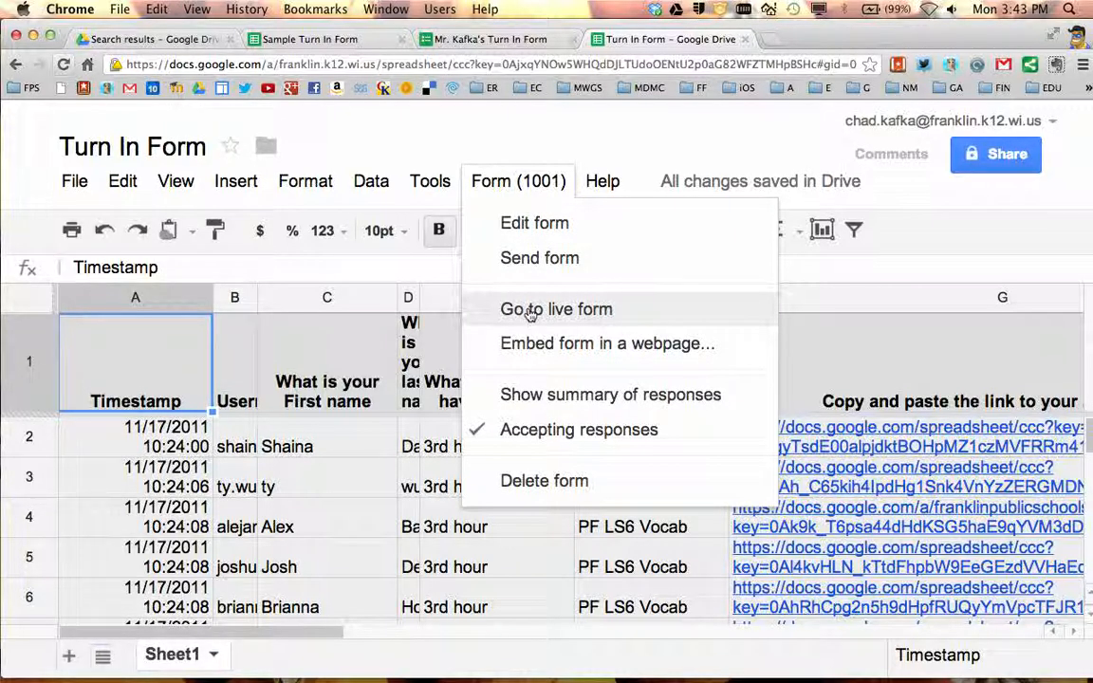
pyautogui.moveTo(569, 312)
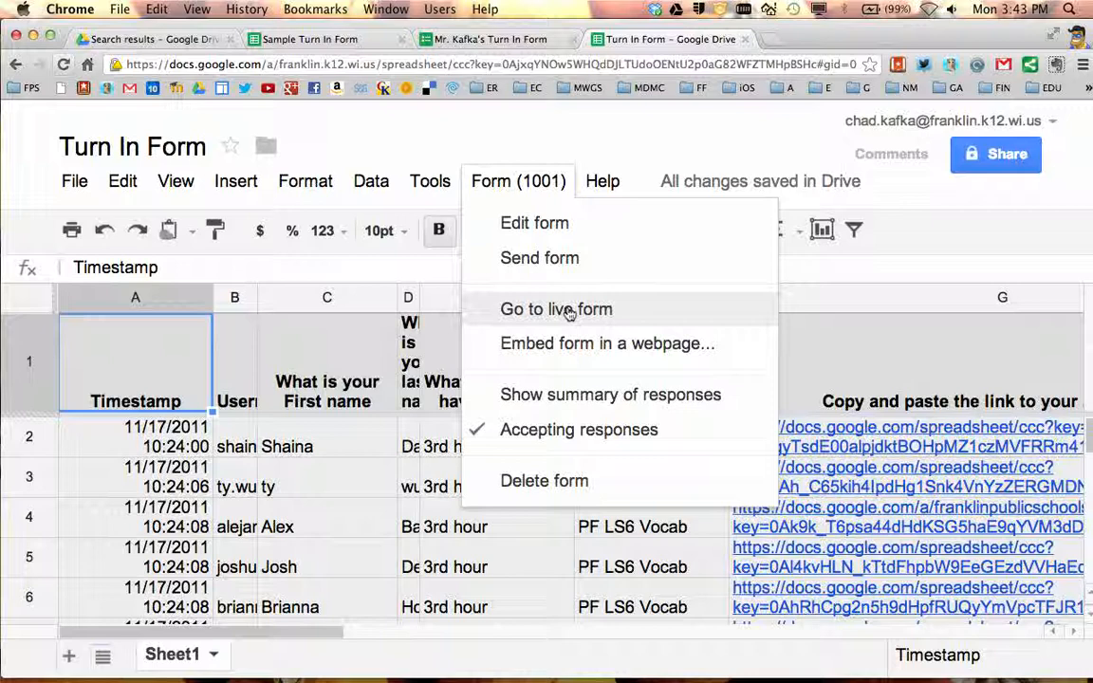
pyautogui.moveTo(558, 315)
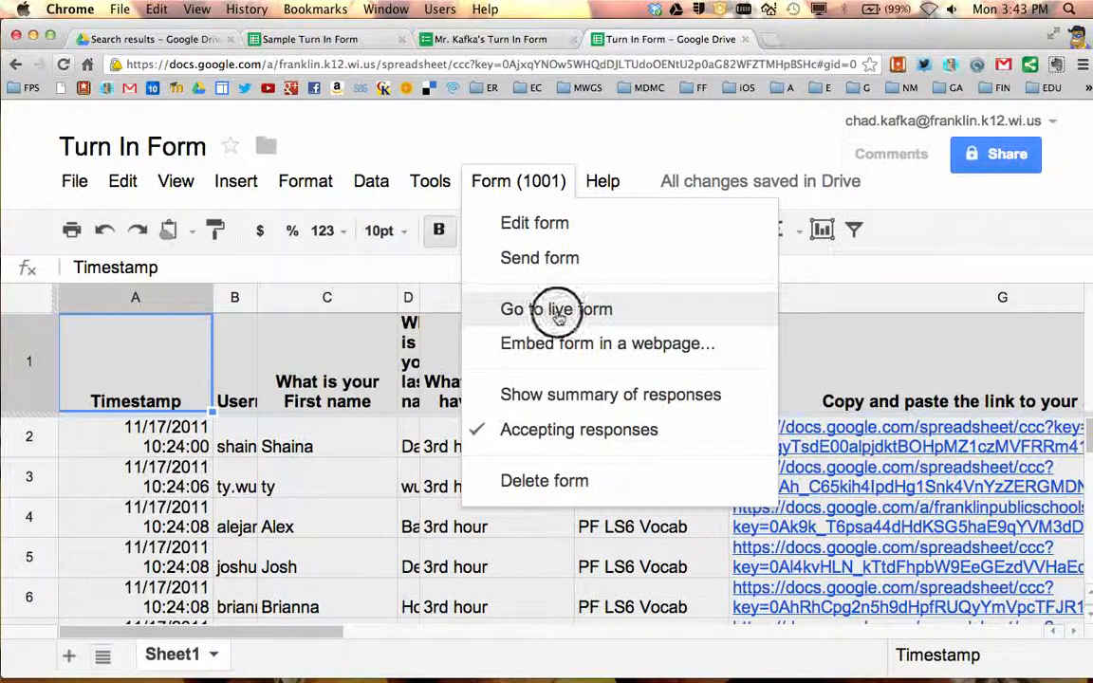
# Go to the live Turn In Form and scroll through its required questions
pyautogui.click(556, 310)
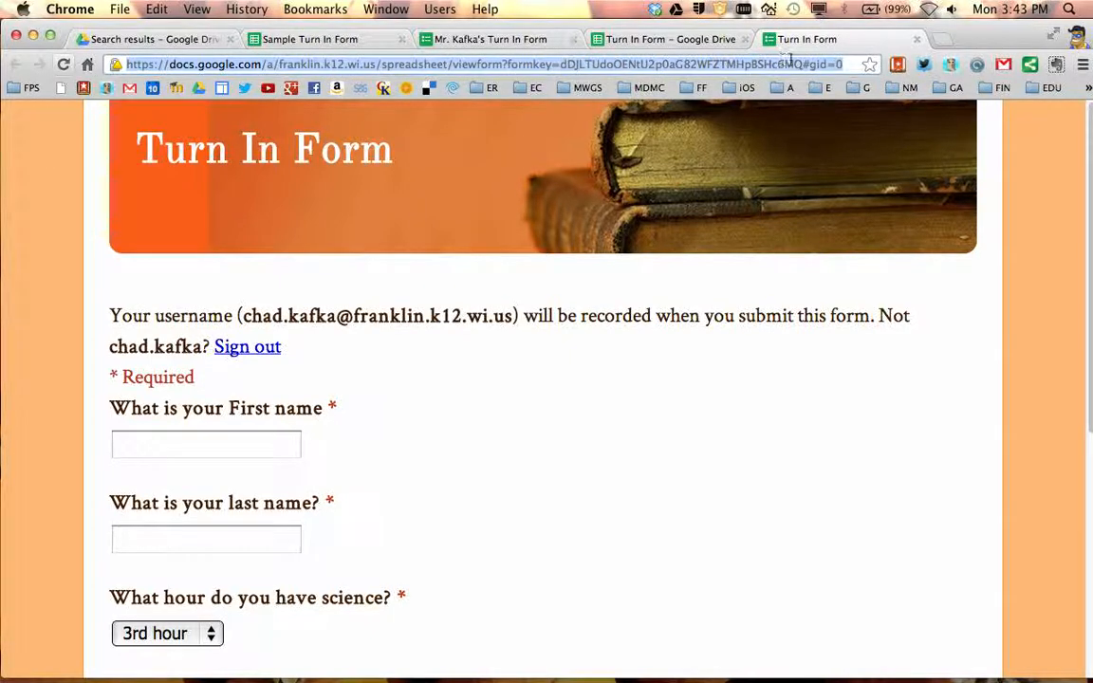
pyautogui.scroll(-3)
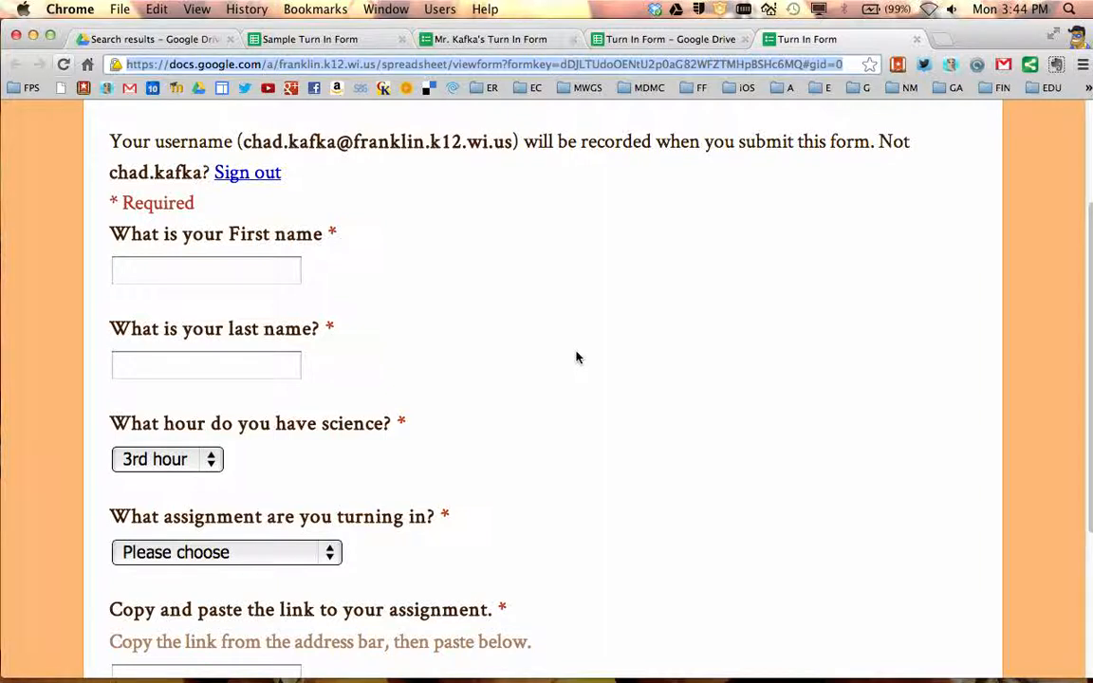
pyautogui.moveTo(596, 366)
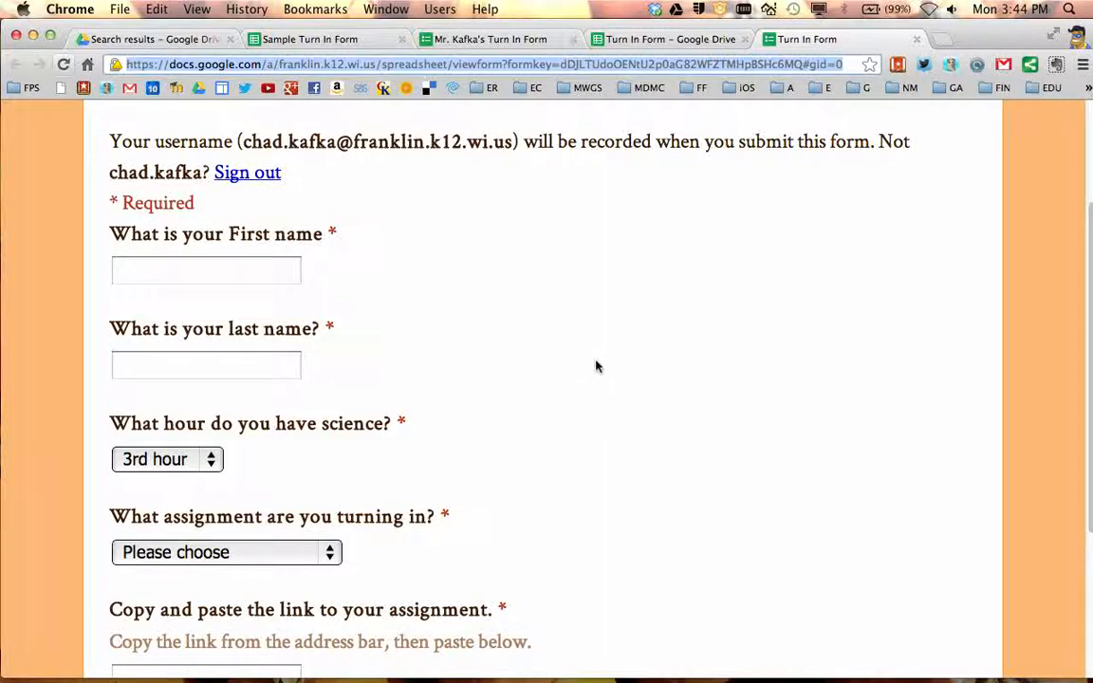
pyautogui.scroll(-3)
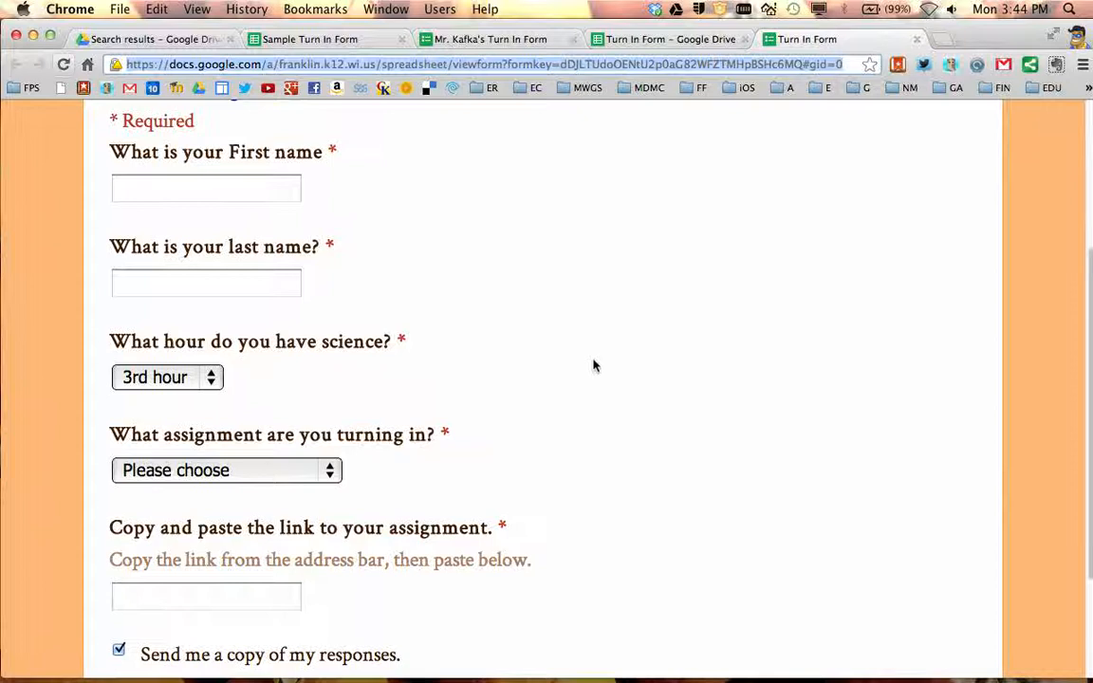
pyautogui.scroll(-3)
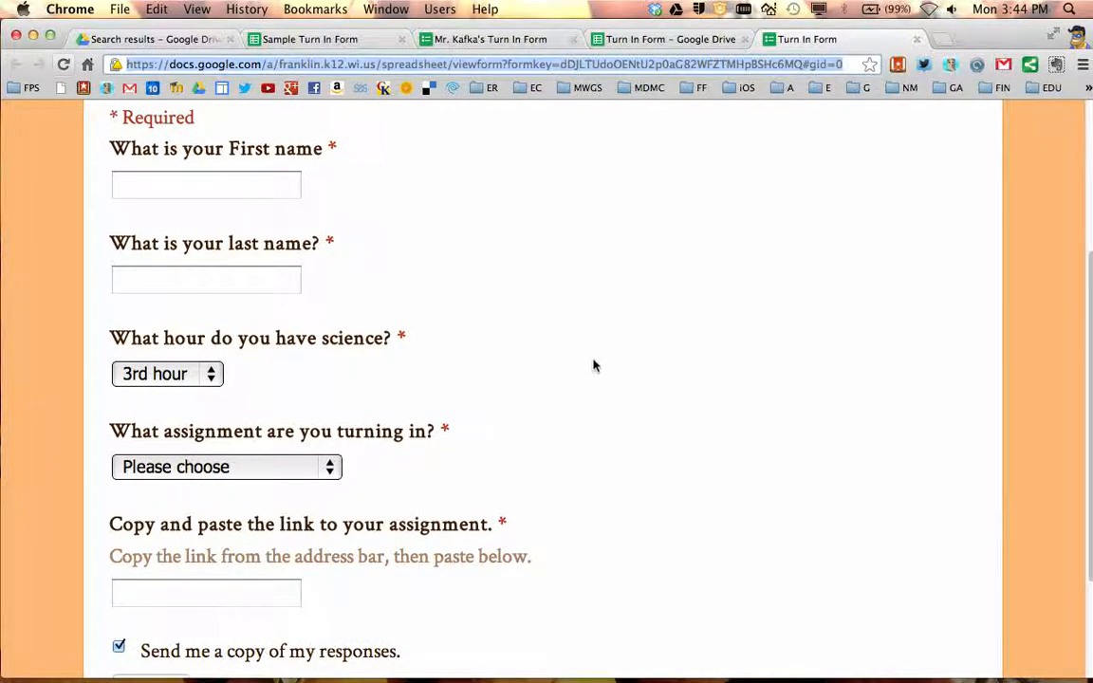